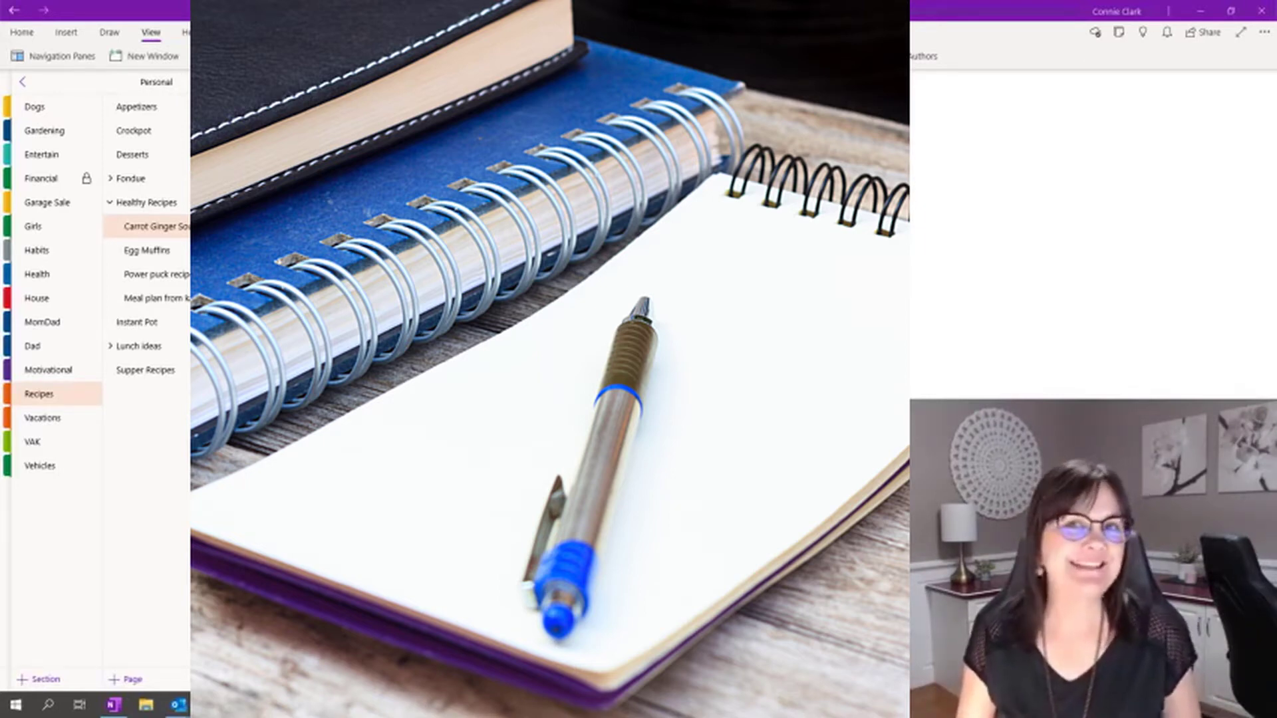
Browse the Personal notebook's Dogs and Gardening sections and the Shrubs page.
left_click(159, 226)
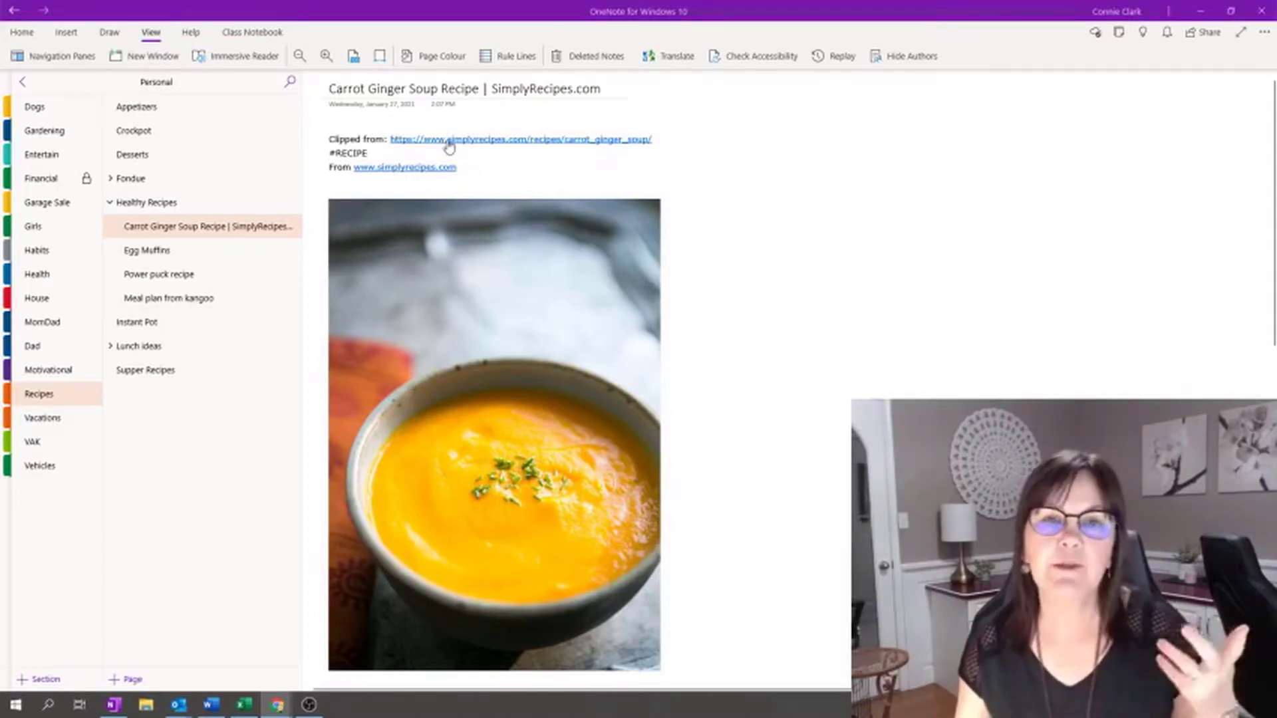
scroll("down", 3)
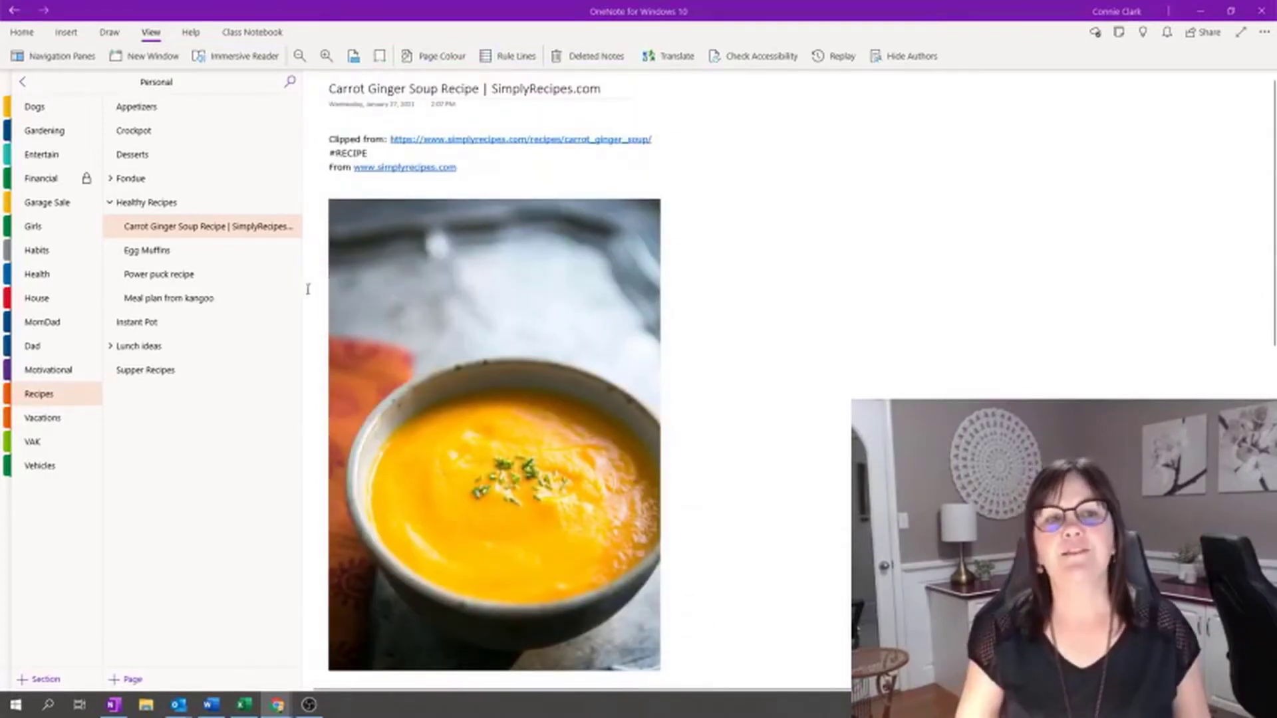
mouse_move(477, 263)
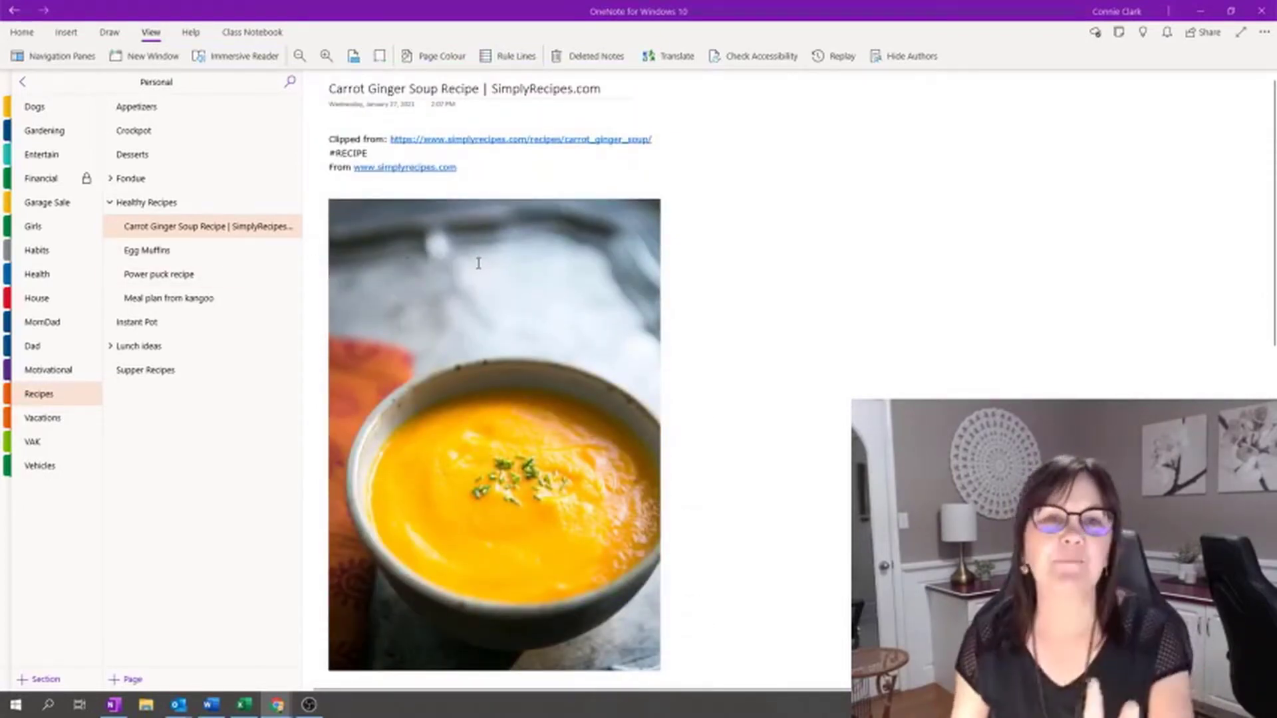
mouse_move(706, 263)
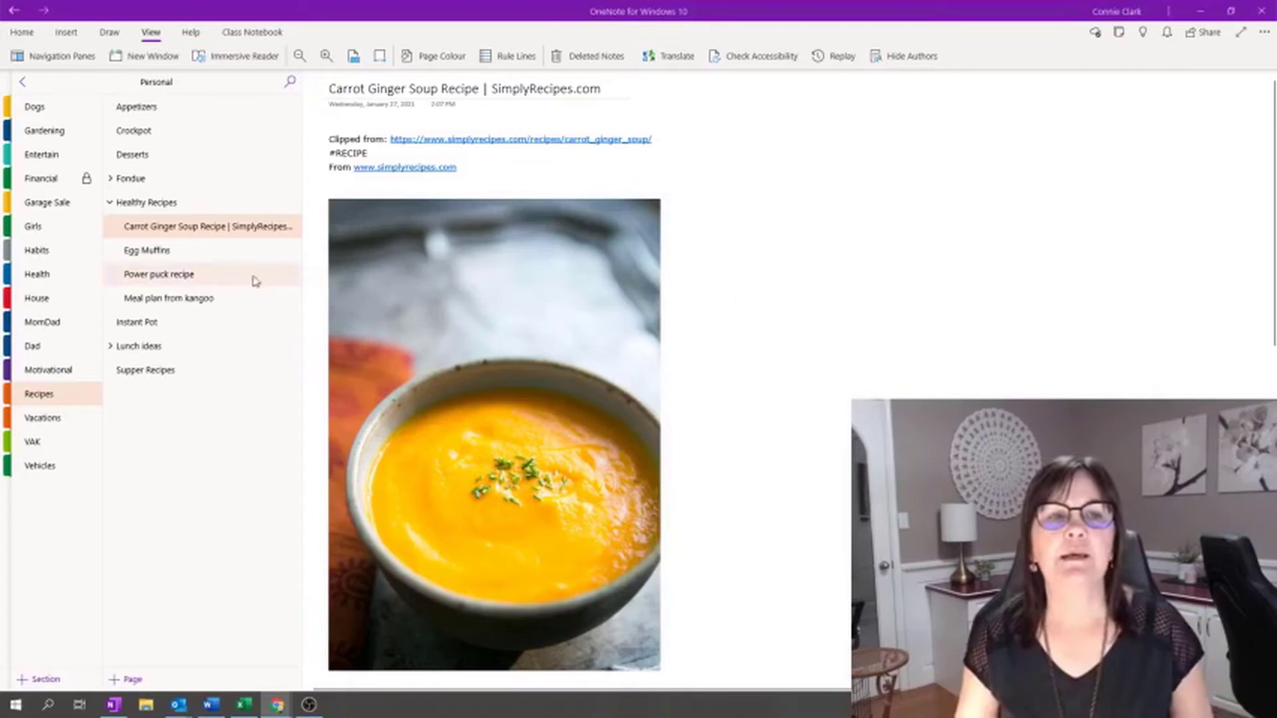
mouse_move(736, 265)
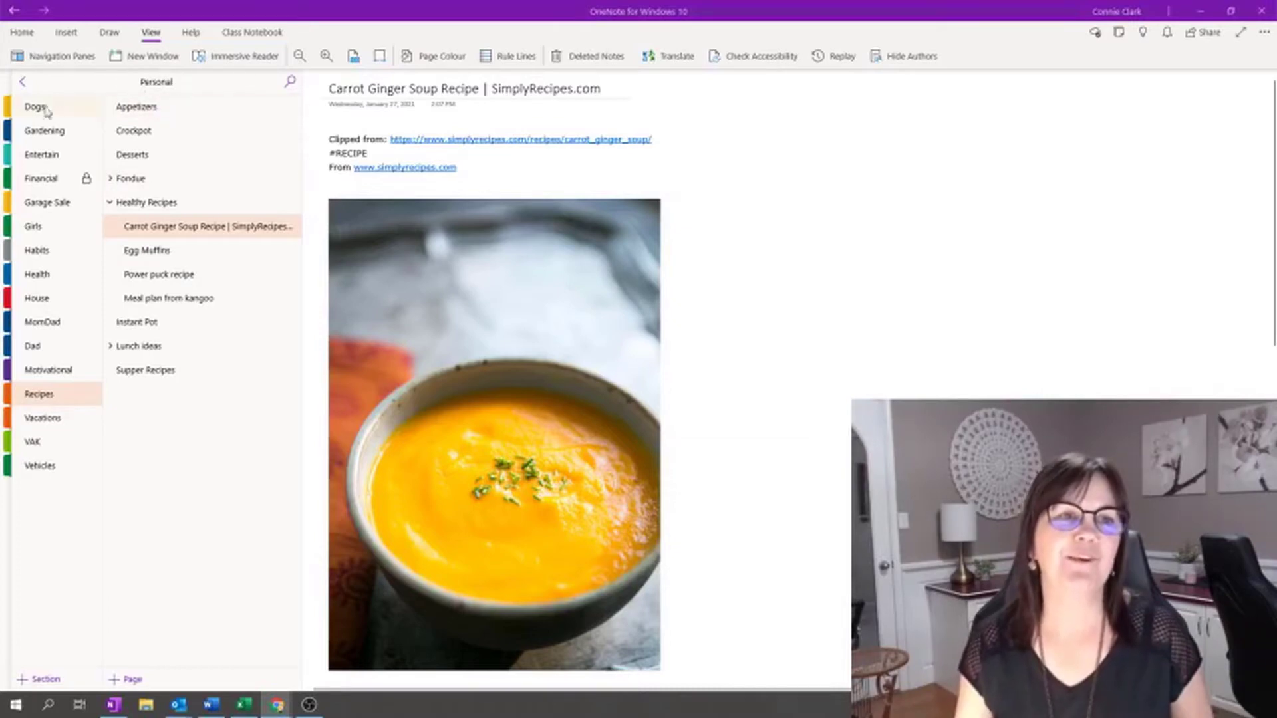
mouse_move(57, 178)
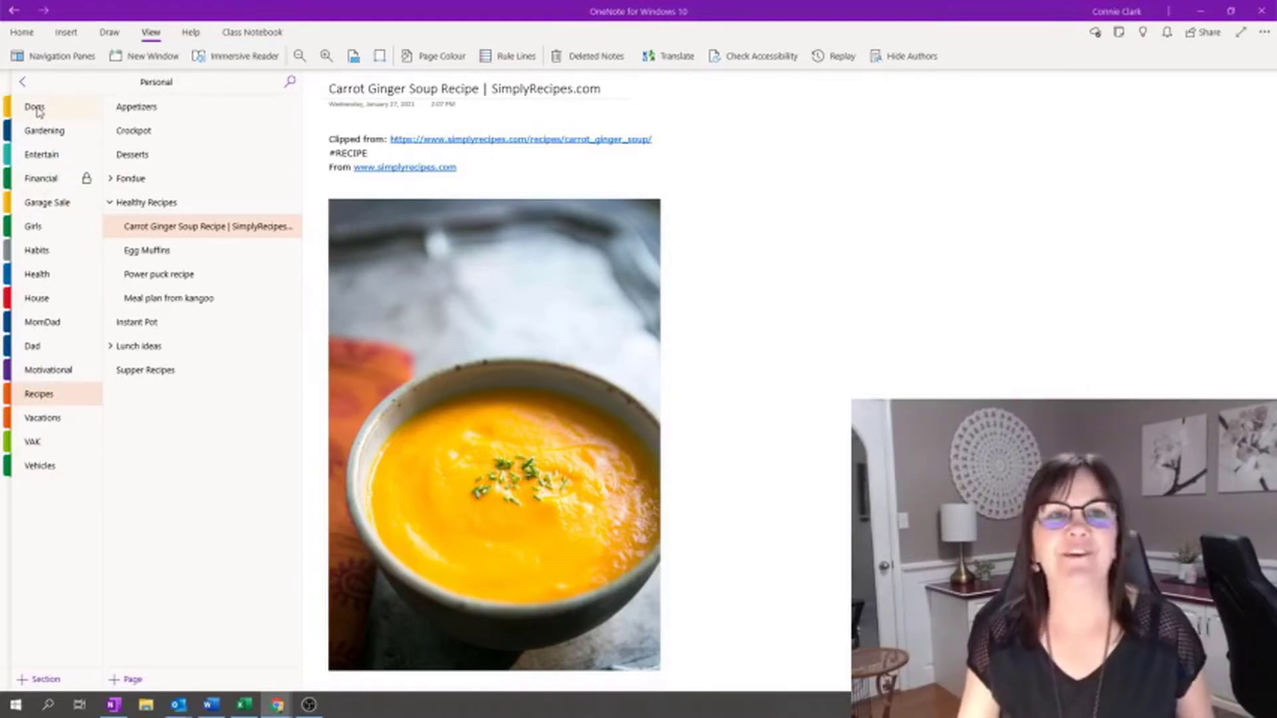
left_click(34, 106)
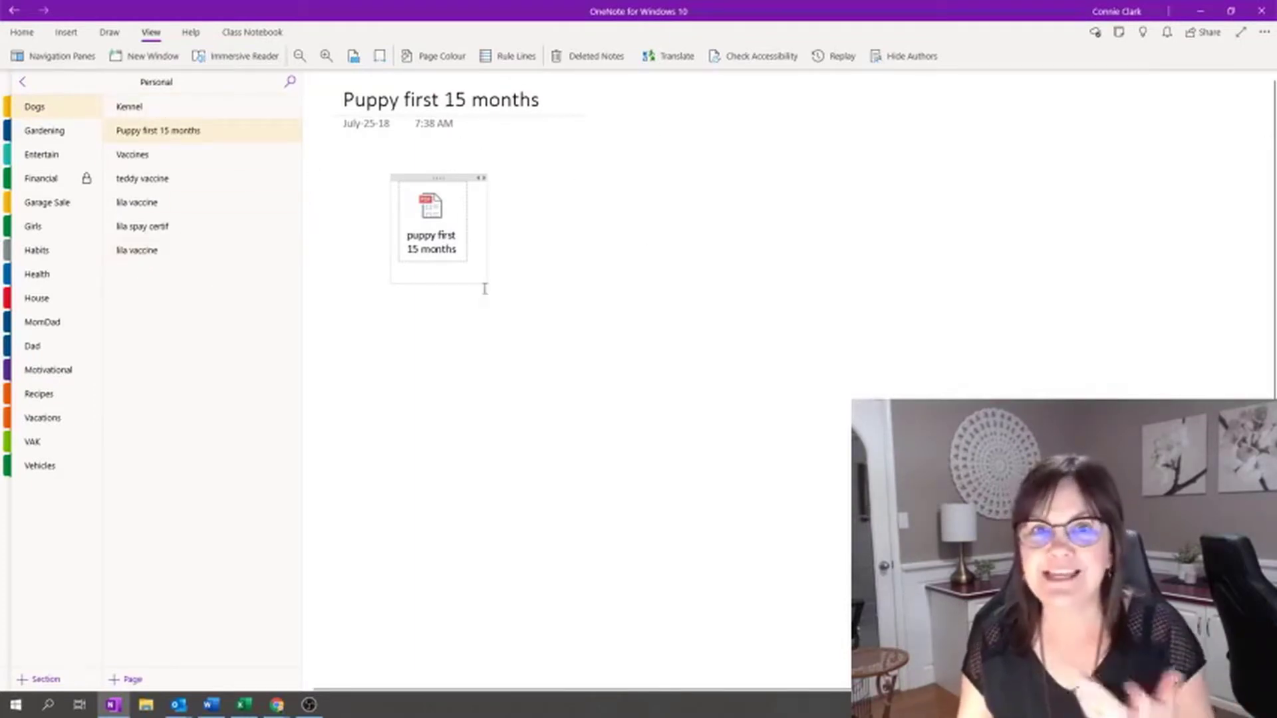
left_click(44, 131)
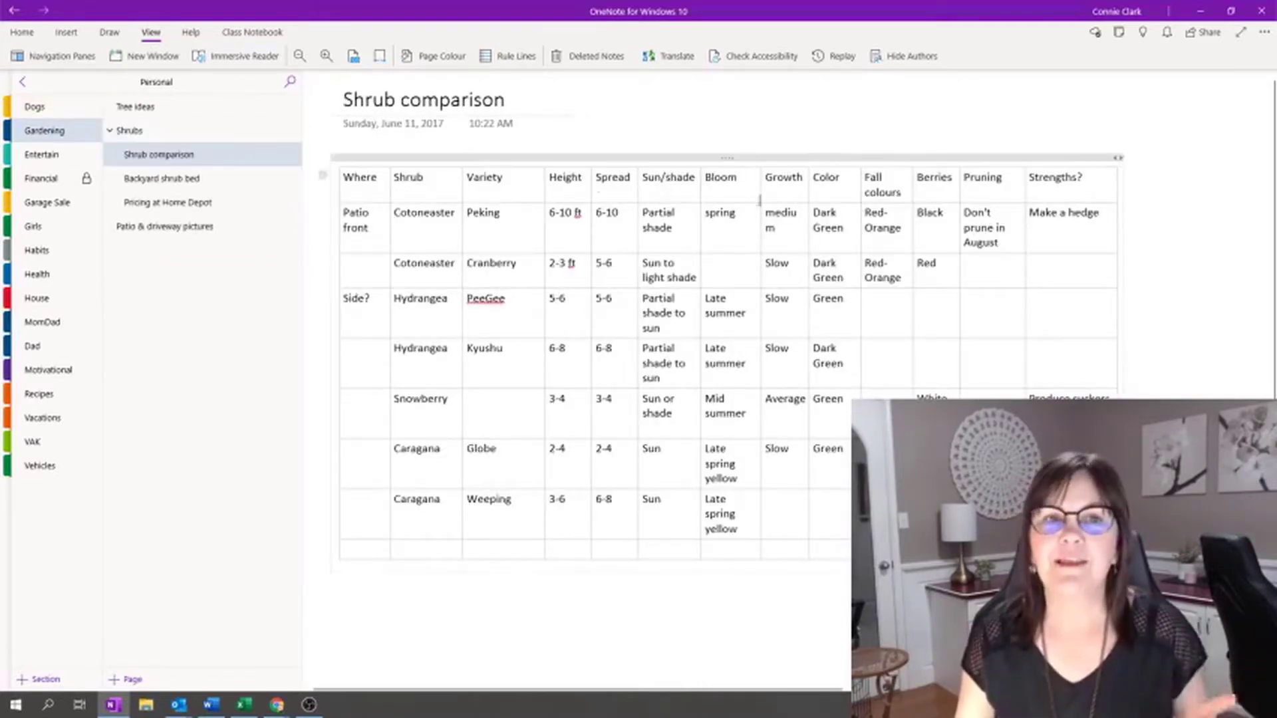
left_click(128, 131)
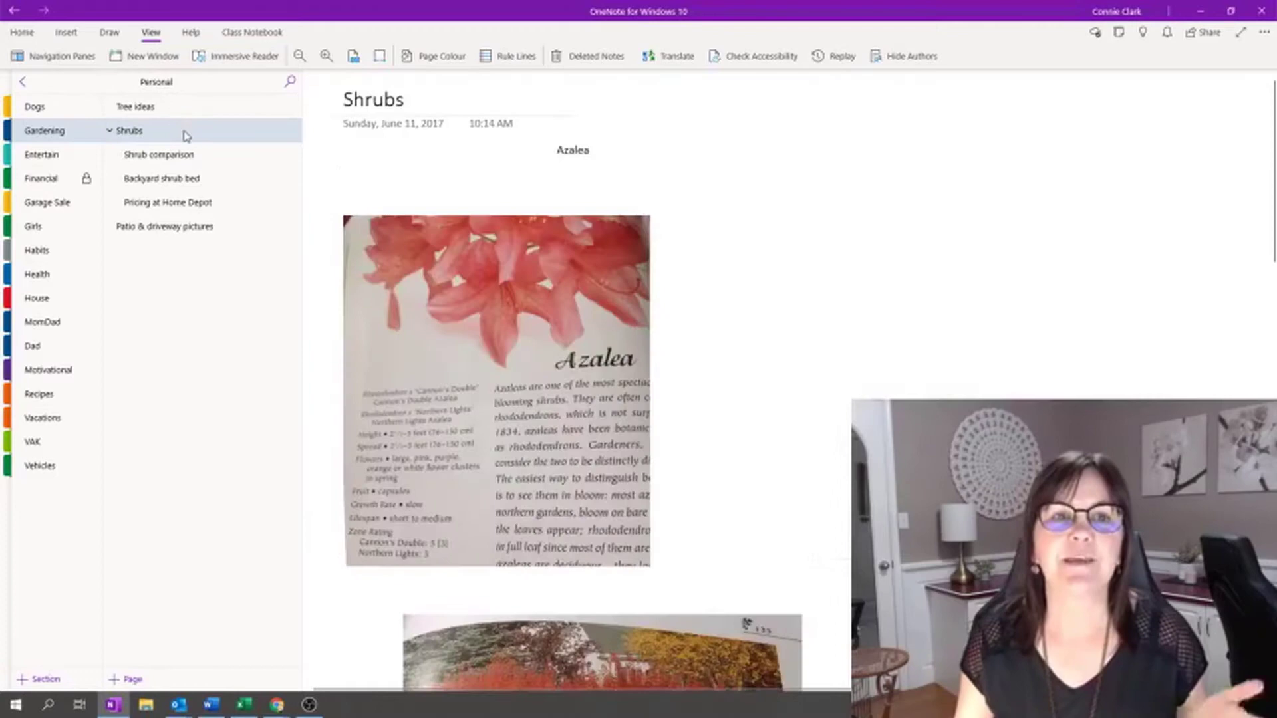
scroll("down", 3)
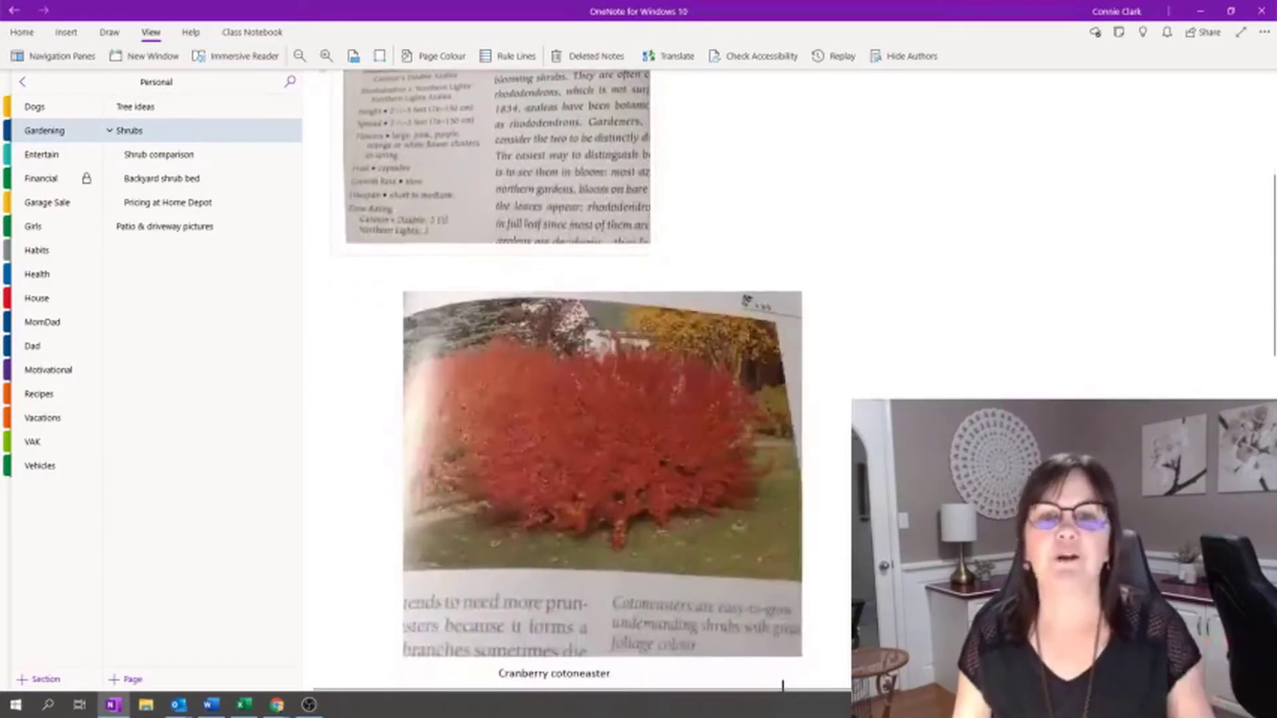
scroll("up", 3)
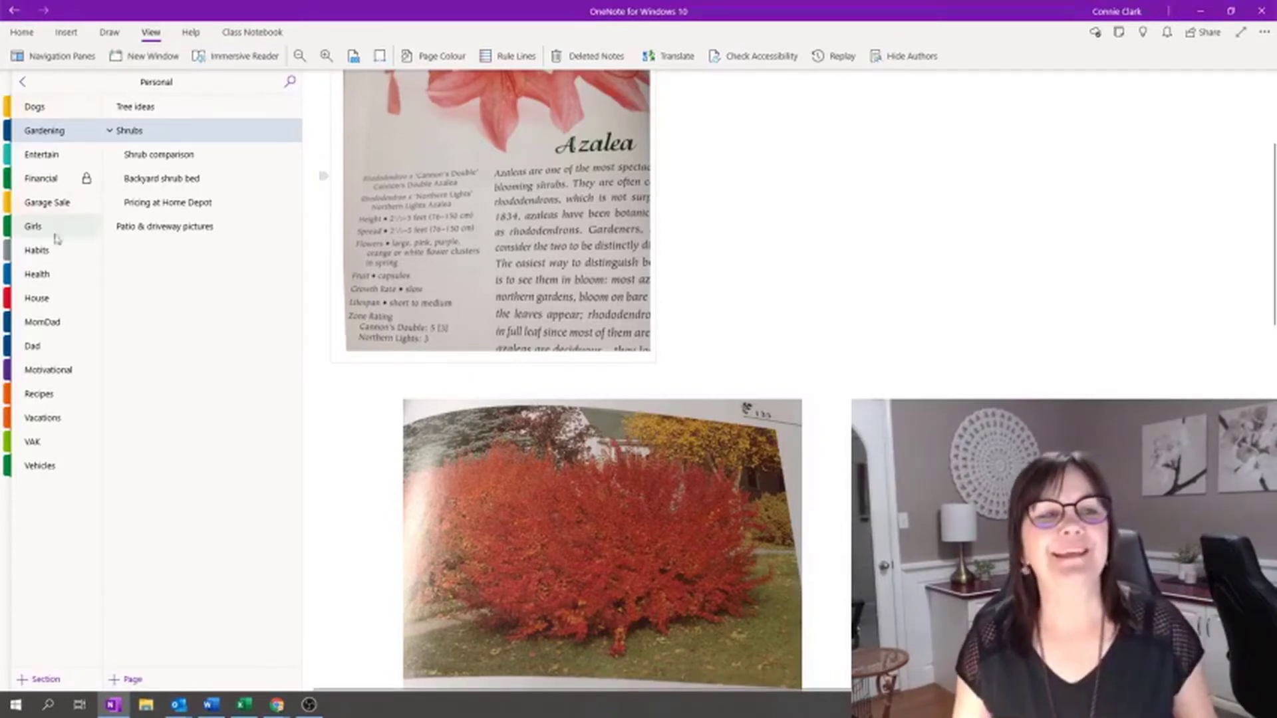
Return to Recipes, then pick the Classroom notebook from the notebook list.
left_click(39, 393)
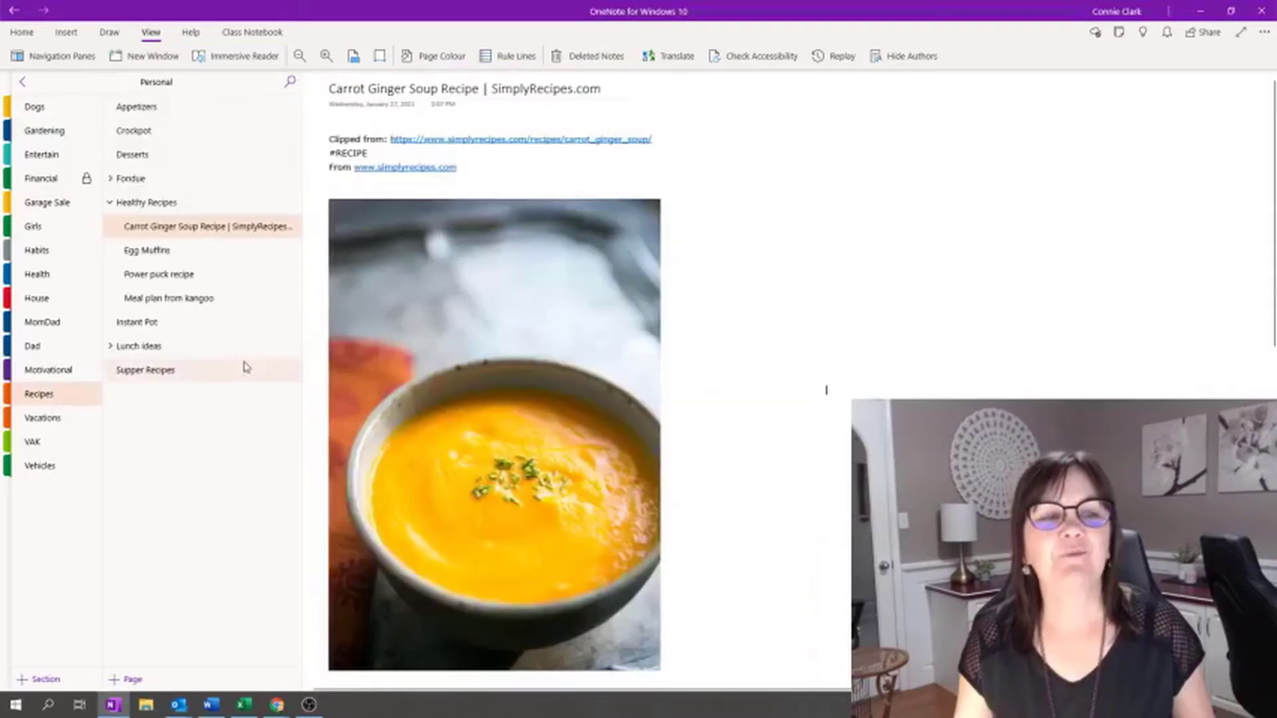
left_click(22, 81)
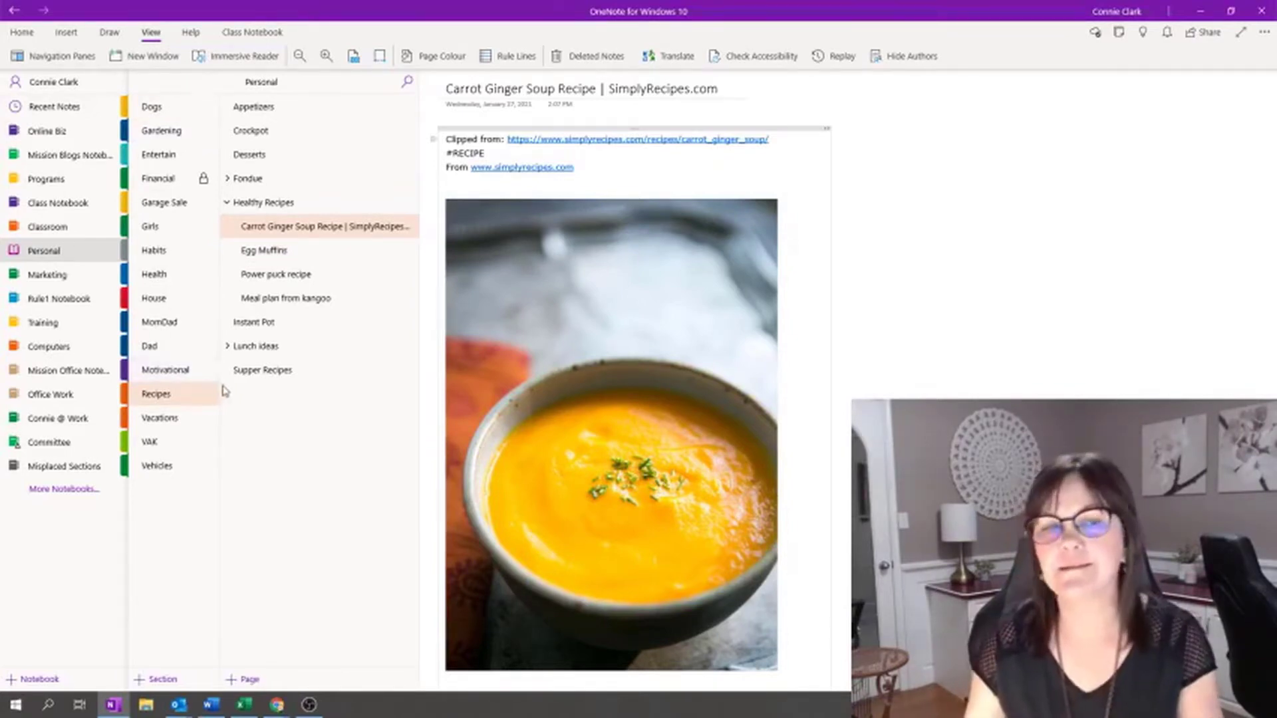
mouse_move(265, 421)
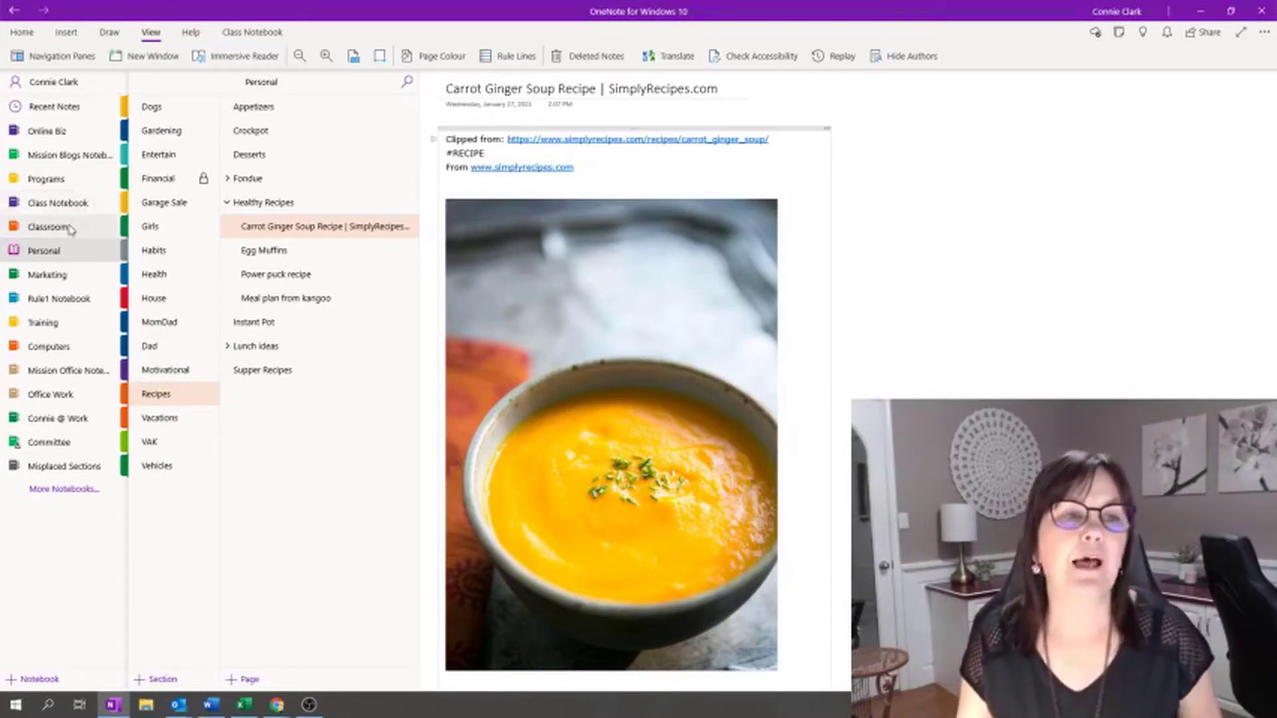
left_click(58, 226)
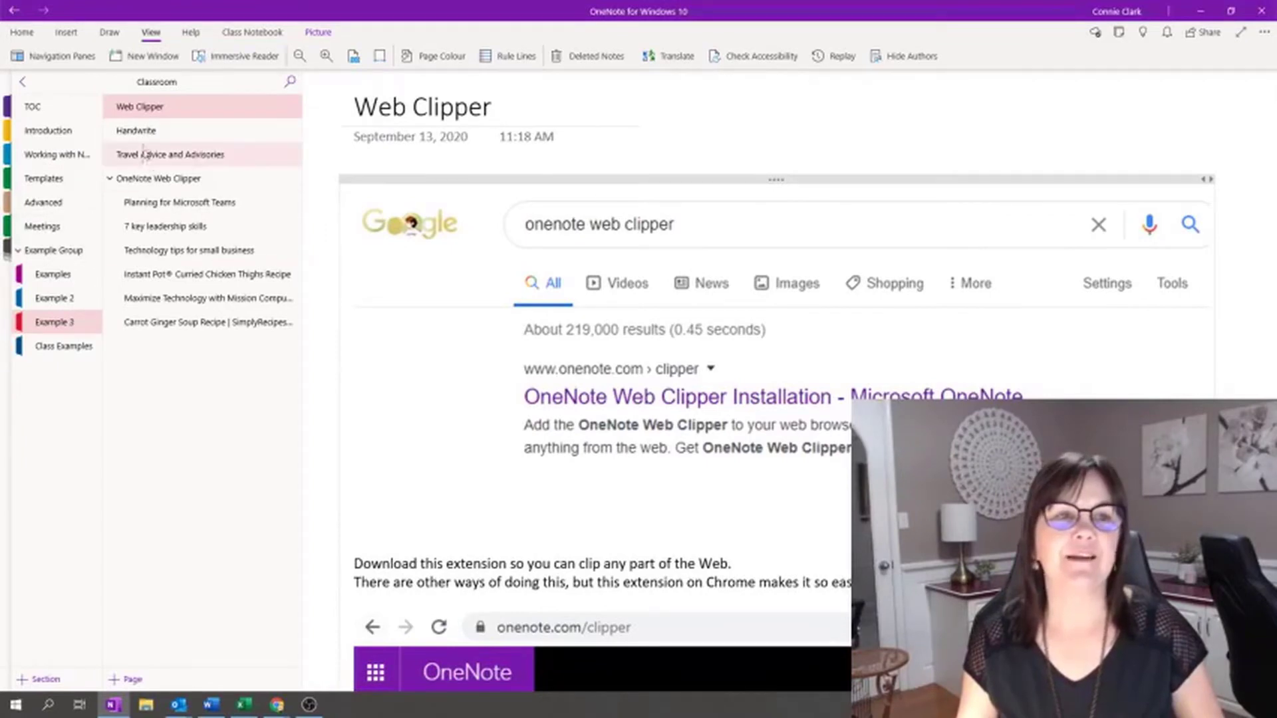
Look through the Handwrite, Travel Advice and Advisories, and OneNote Web Clipper pages.
left_click(135, 131)
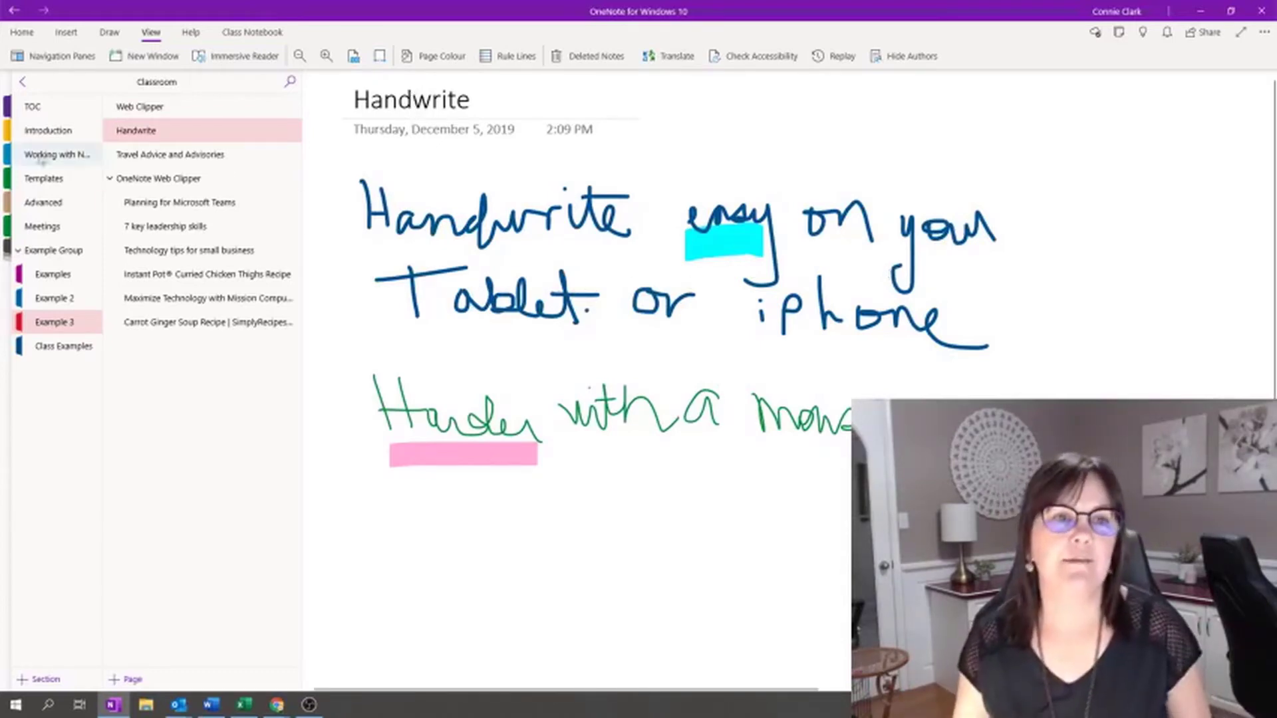
left_click(170, 155)
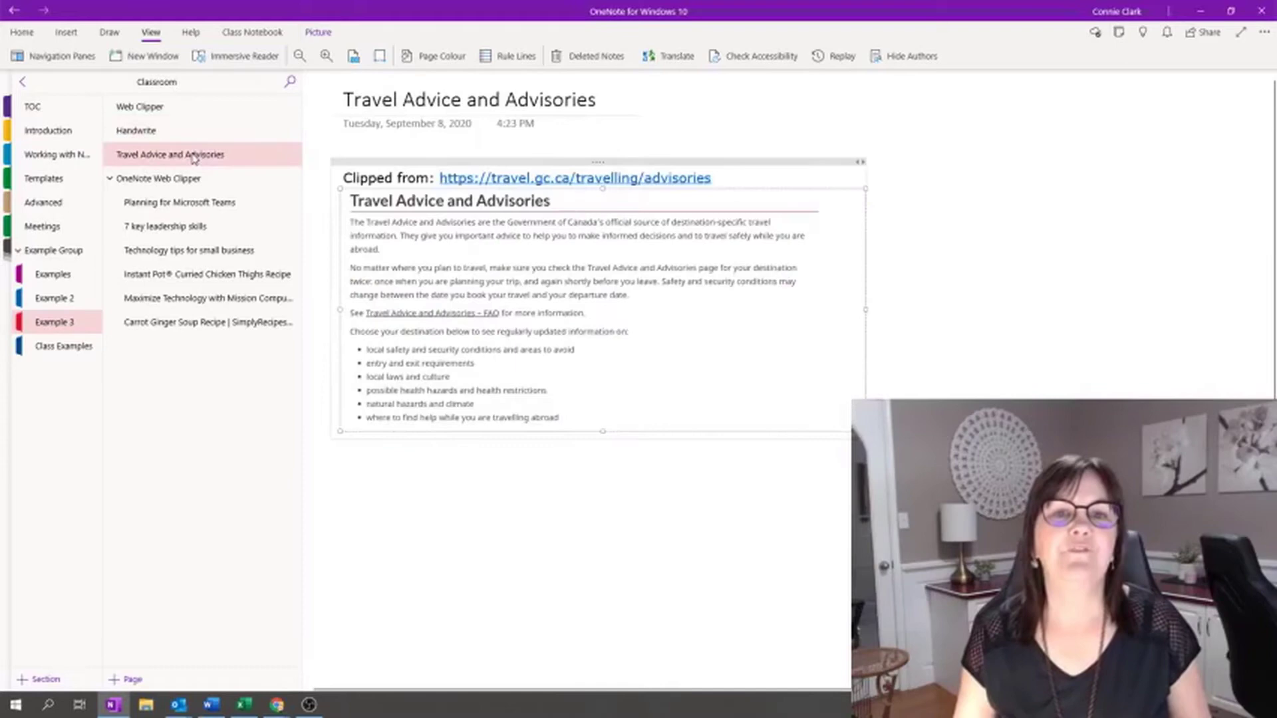
left_click(161, 177)
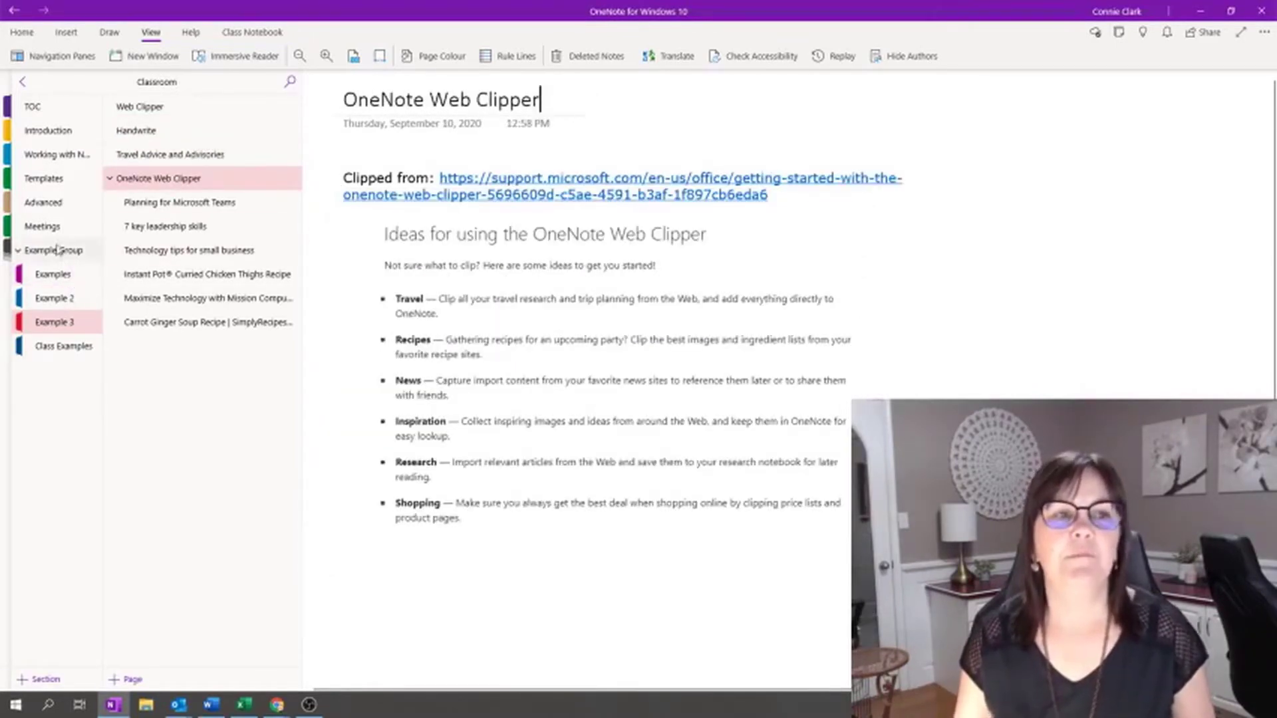
Visit the Meetings, Templates and Introduction sections, ending on the TOC section.
left_click(43, 226)
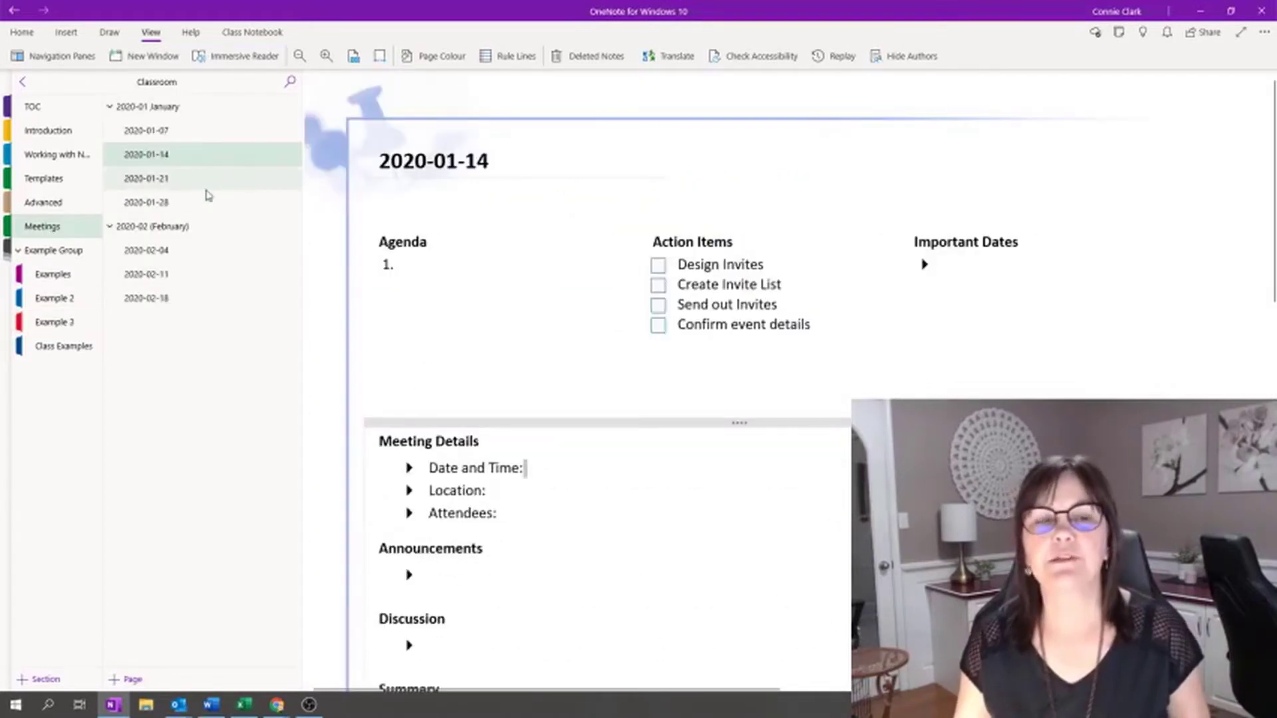
left_click(145, 177)
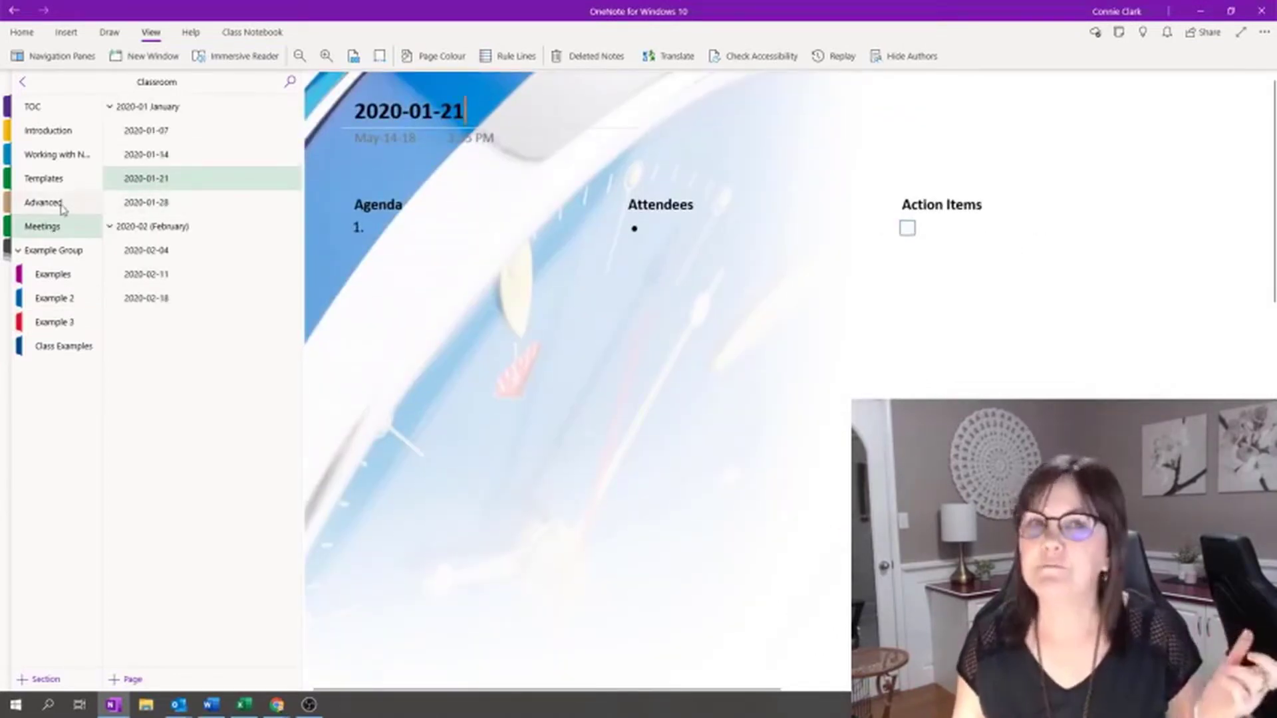
left_click(43, 178)
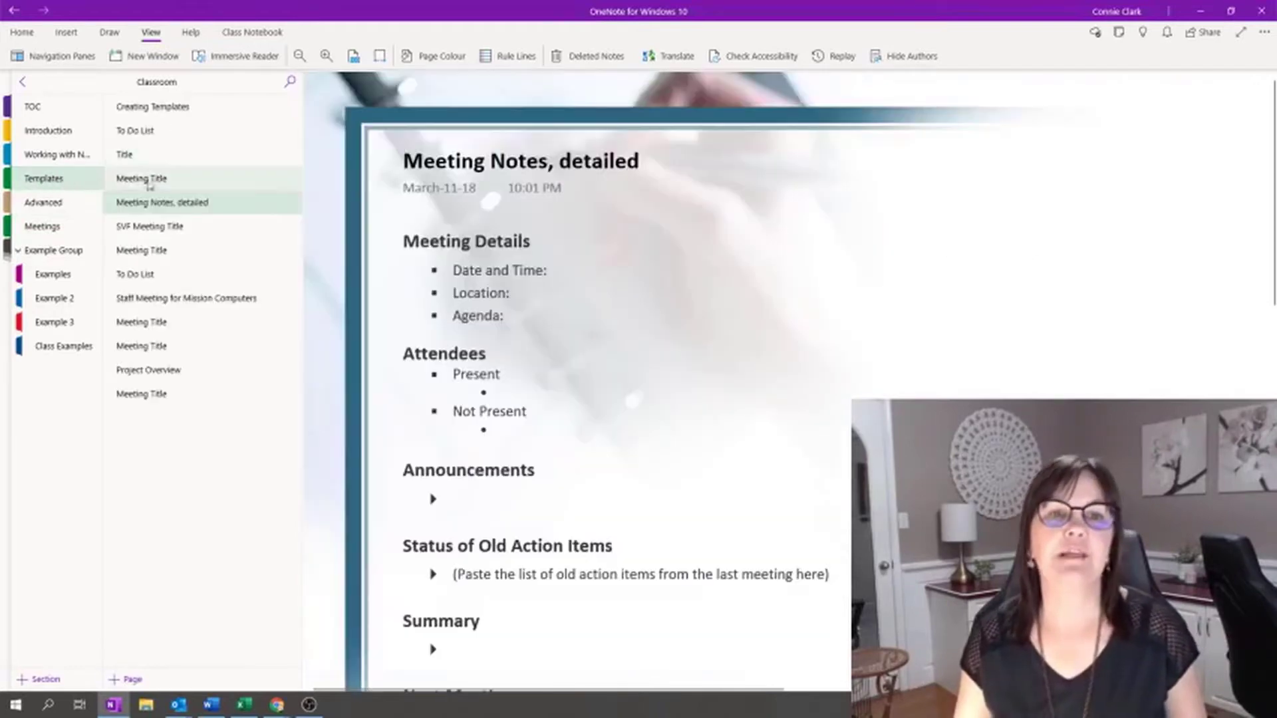
left_click(48, 130)
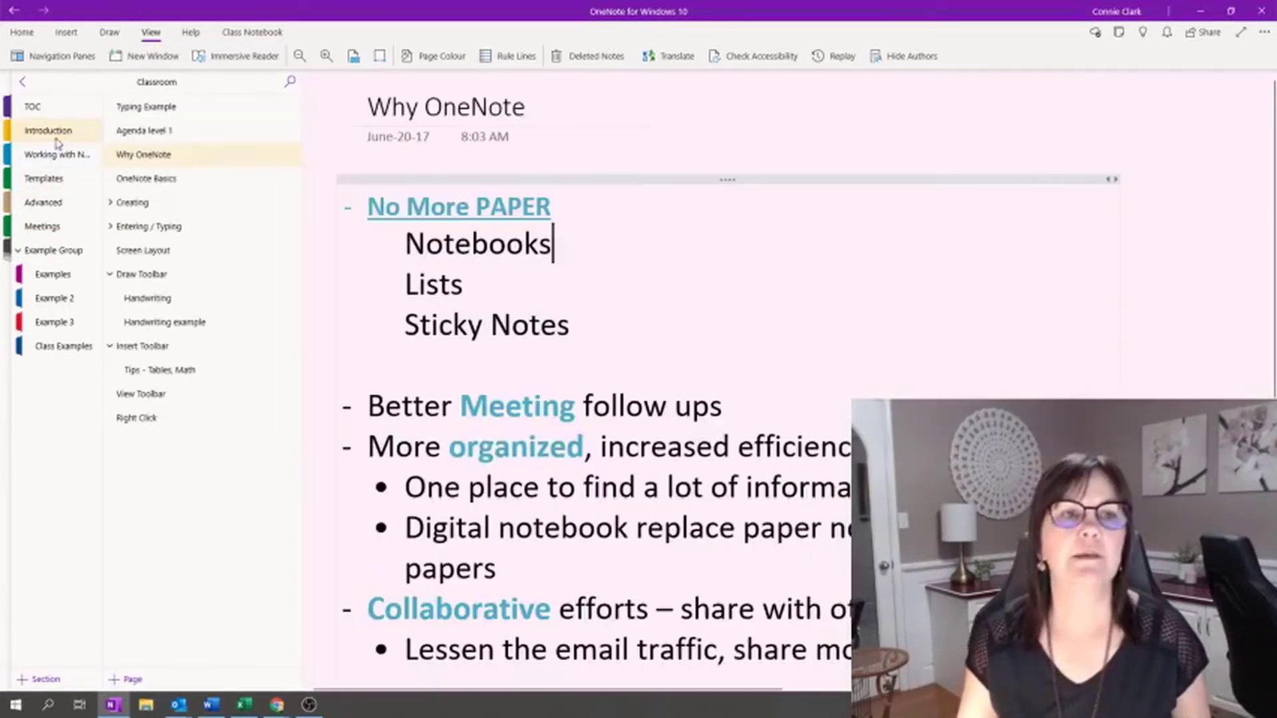
scroll("down", 3)
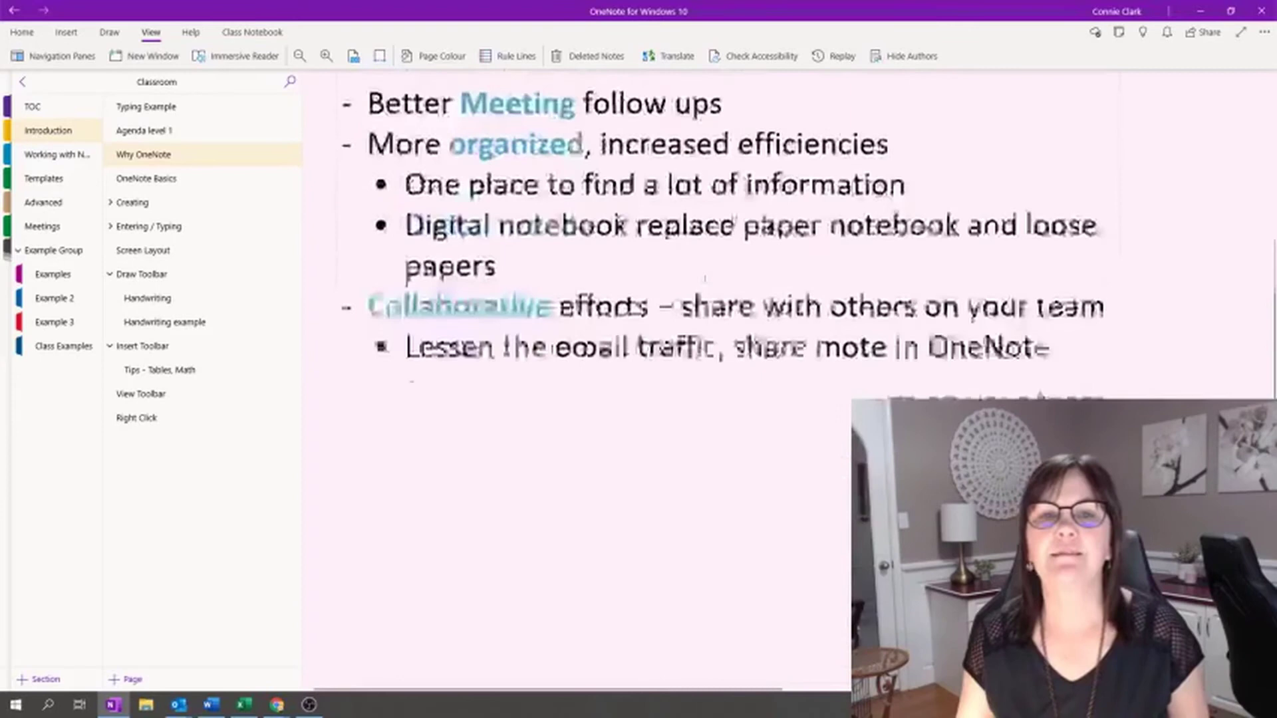
scroll("up", 3)
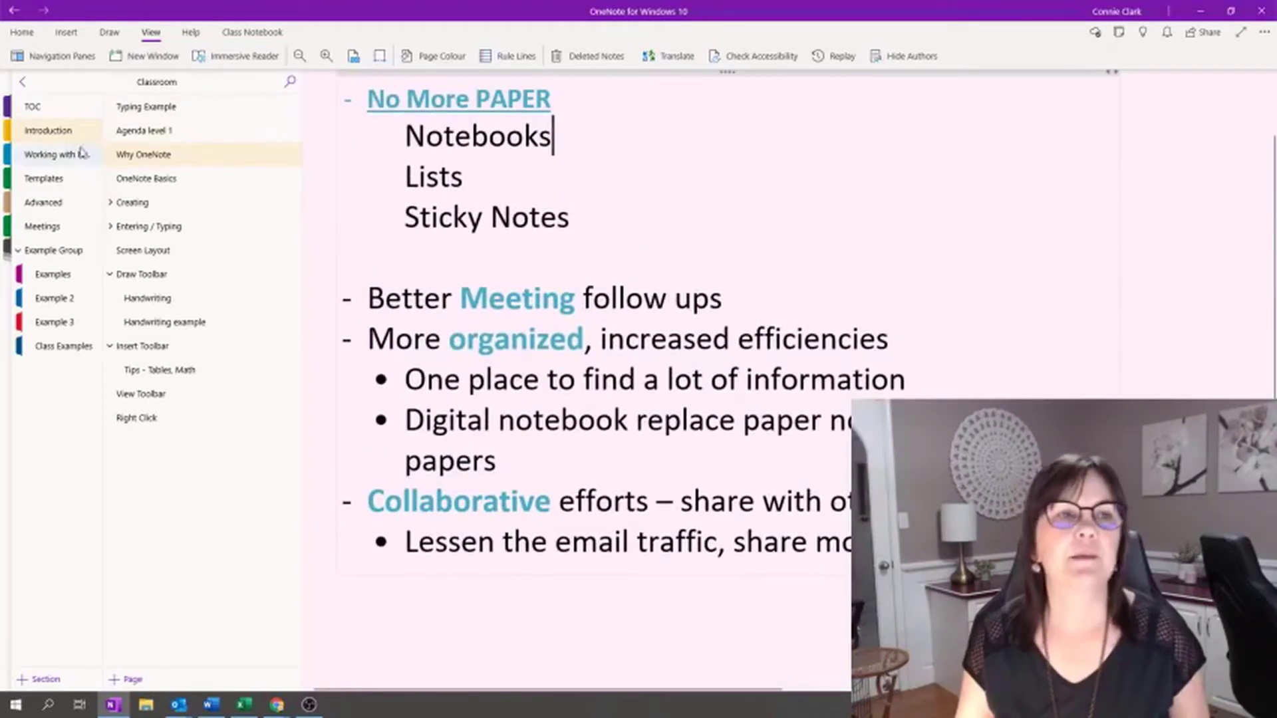
left_click(32, 106)
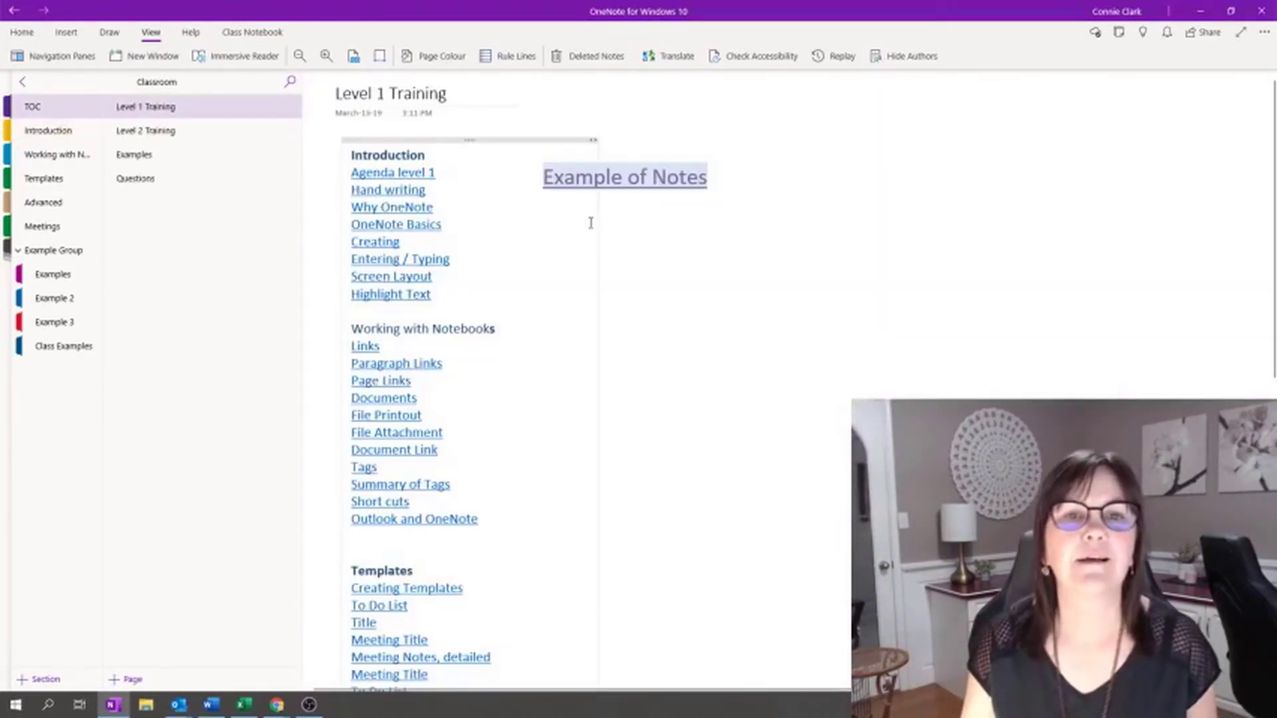
mouse_move(638, 239)
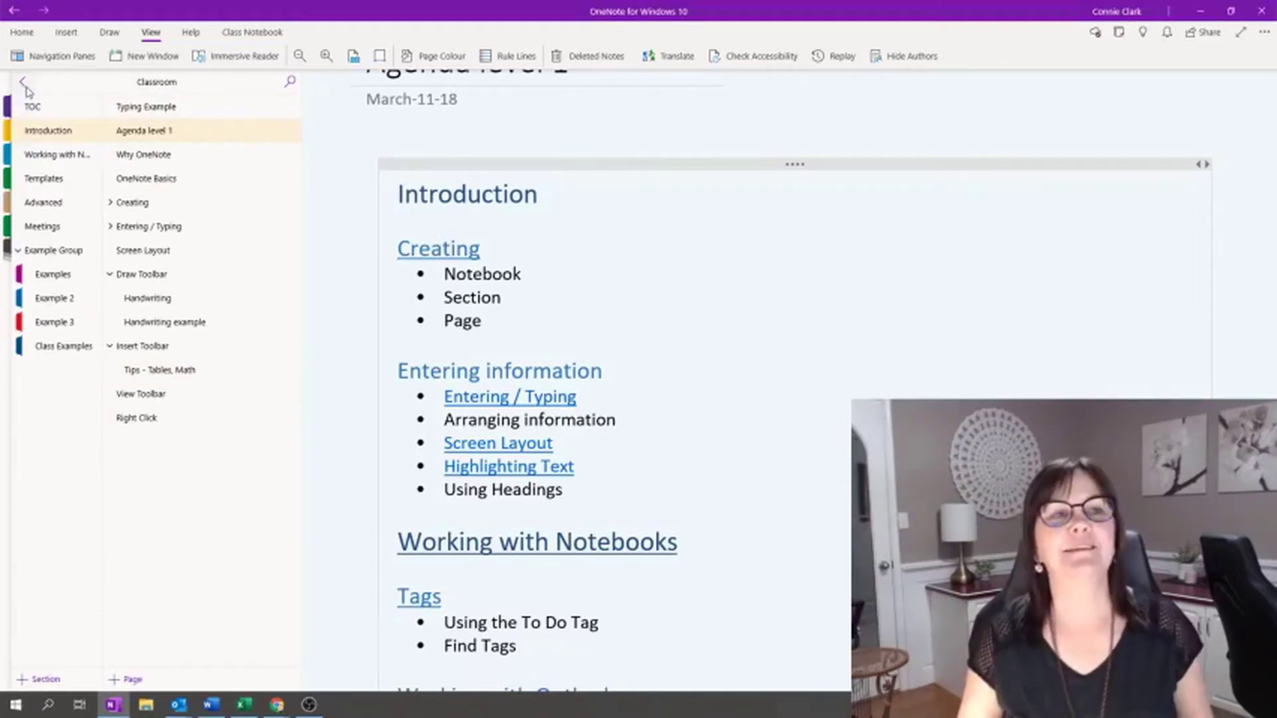
Switch from the notebook list to the Personal notebook.
left_click(25, 82)
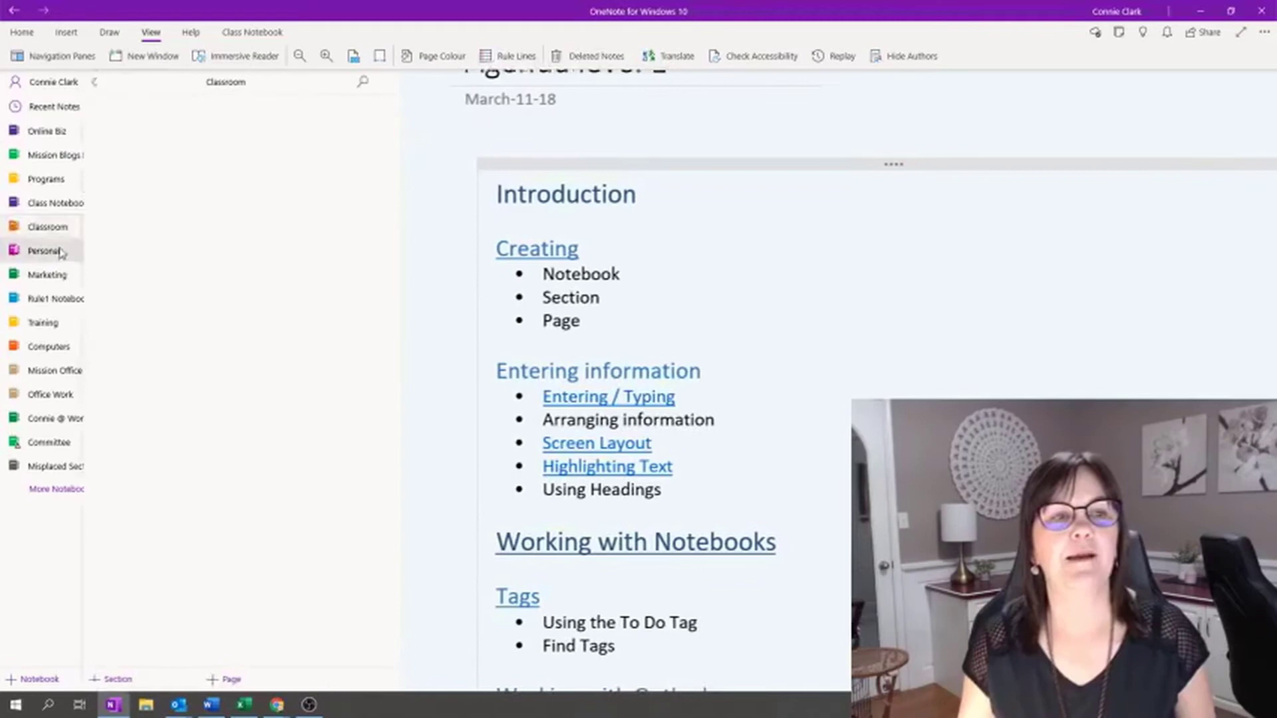
left_click(45, 250)
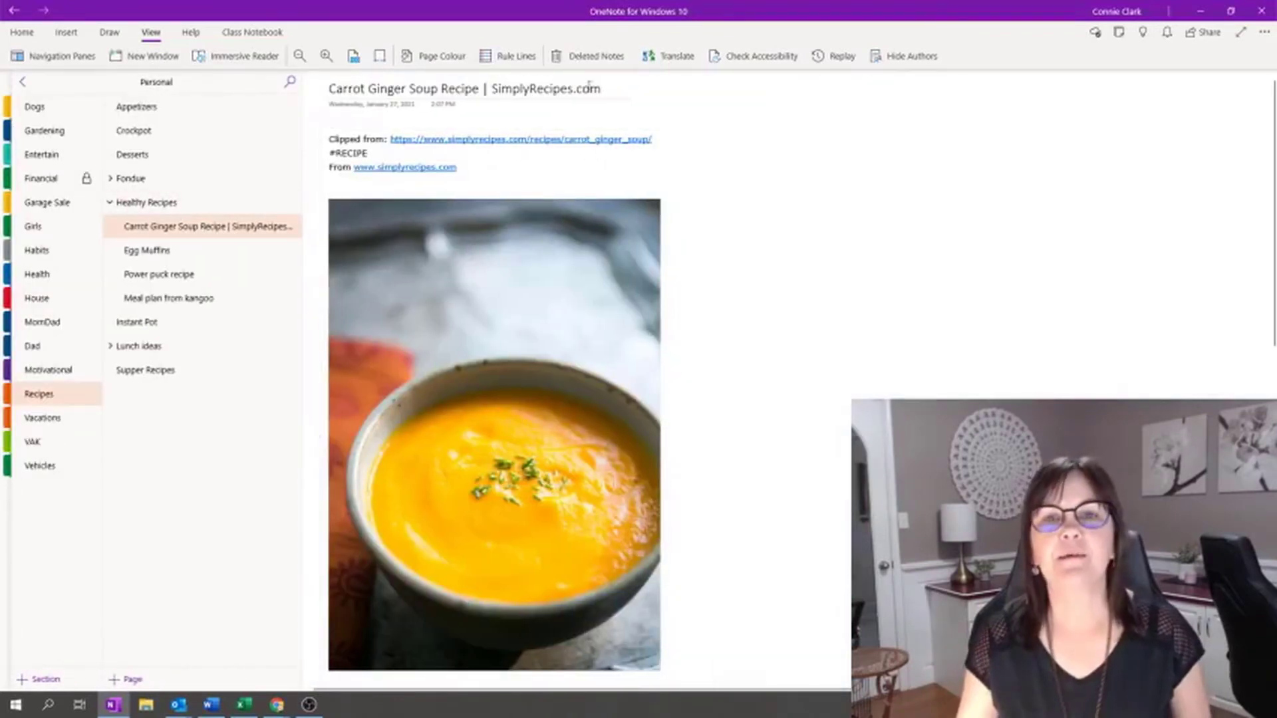
mouse_move(174, 179)
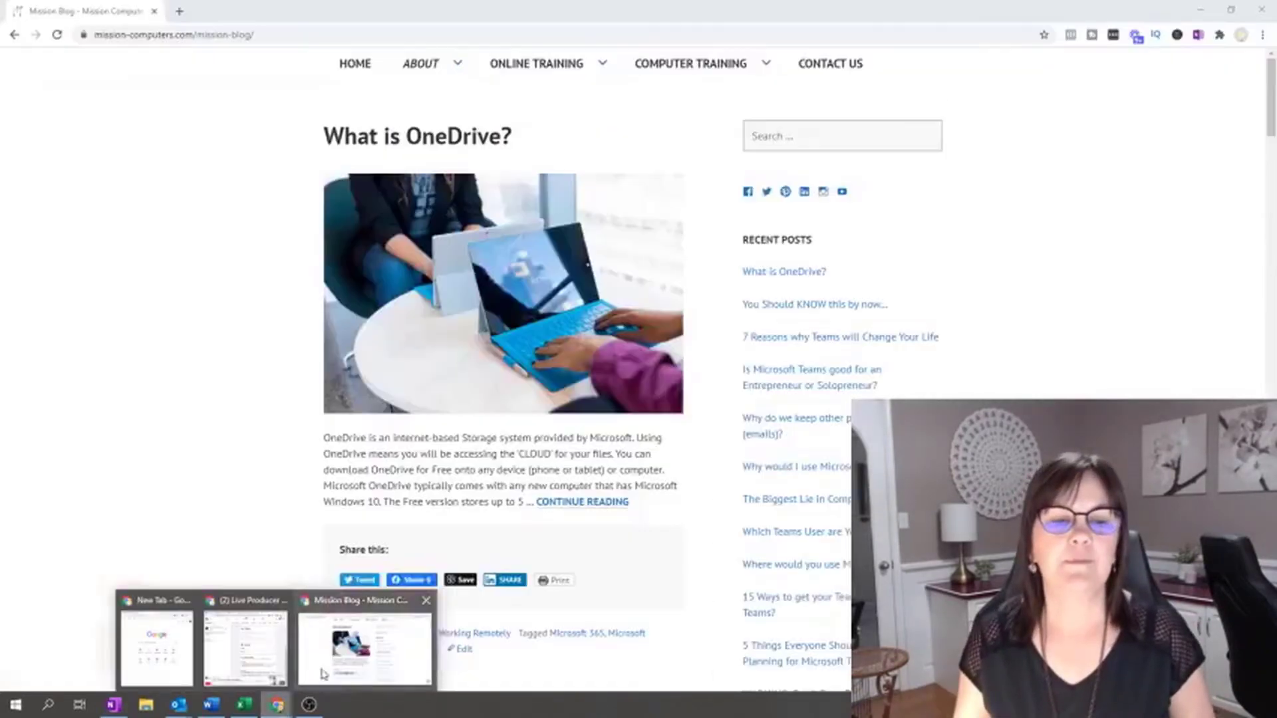
mouse_move(704, 145)
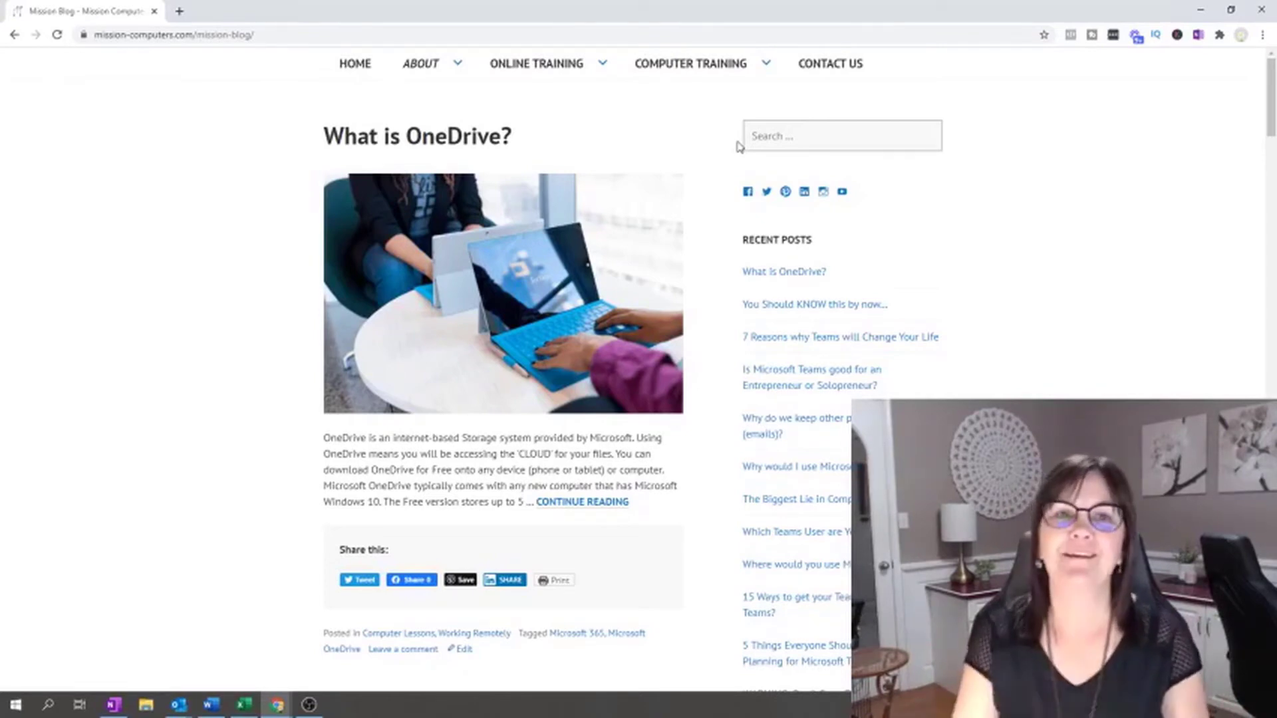
mouse_move(651, 149)
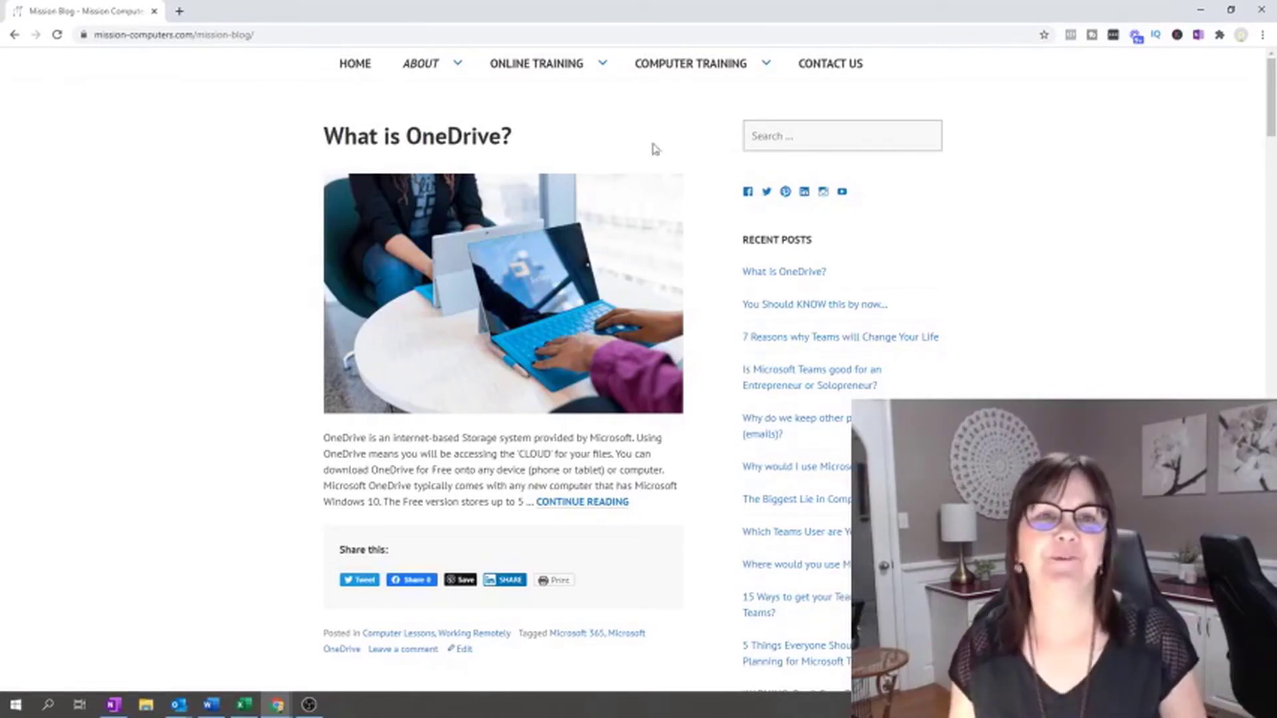
Go to the Mission Blog through the About menu on mission-computers.com.
left_click(421, 64)
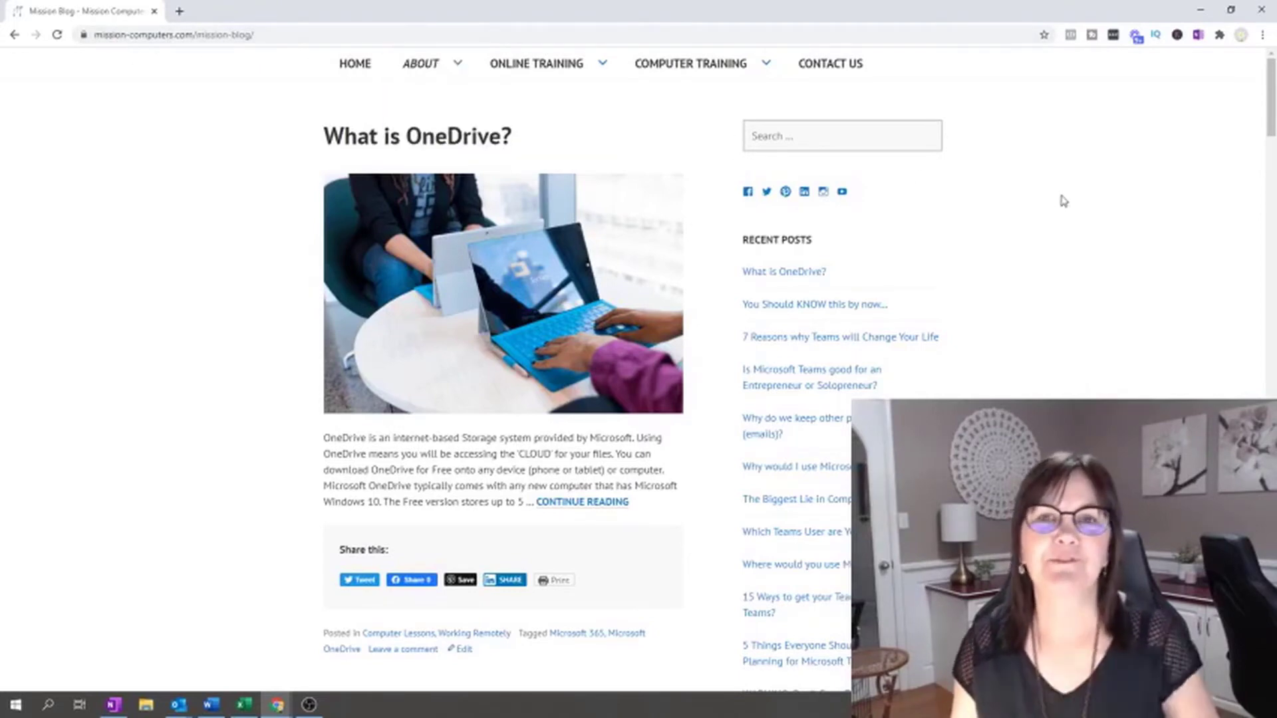
left_click(421, 64)
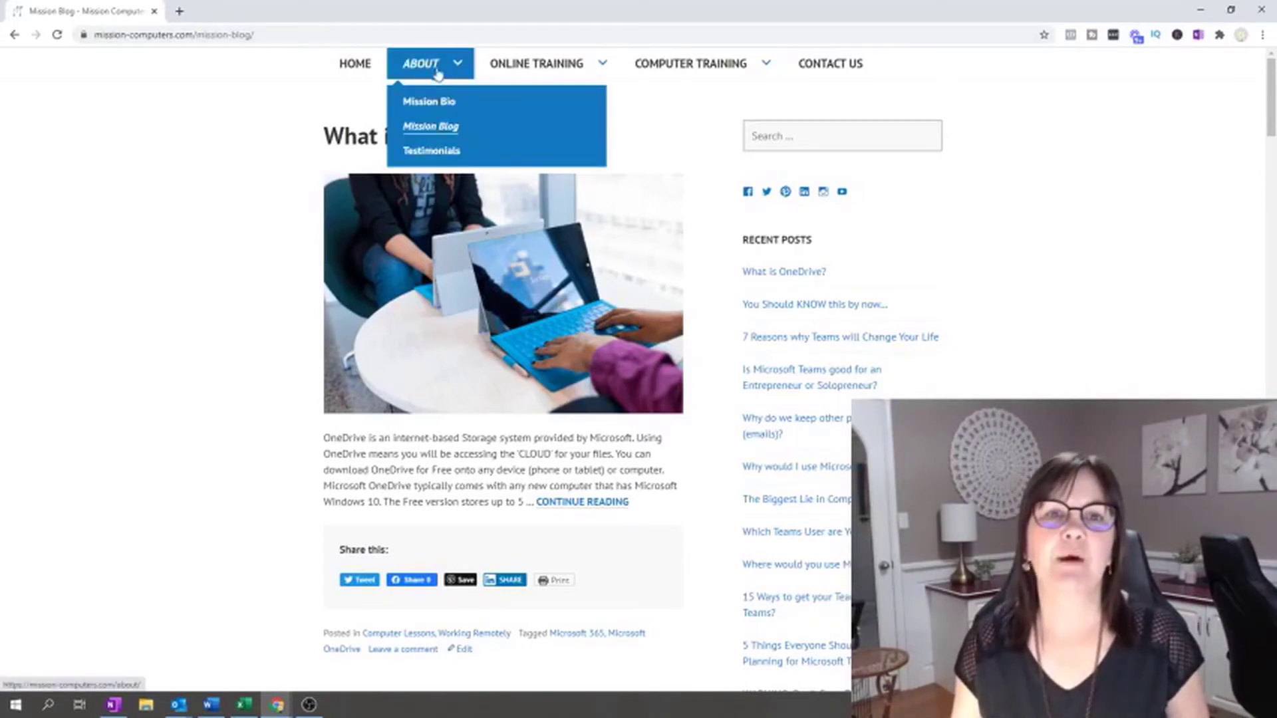
left_click(431, 126)
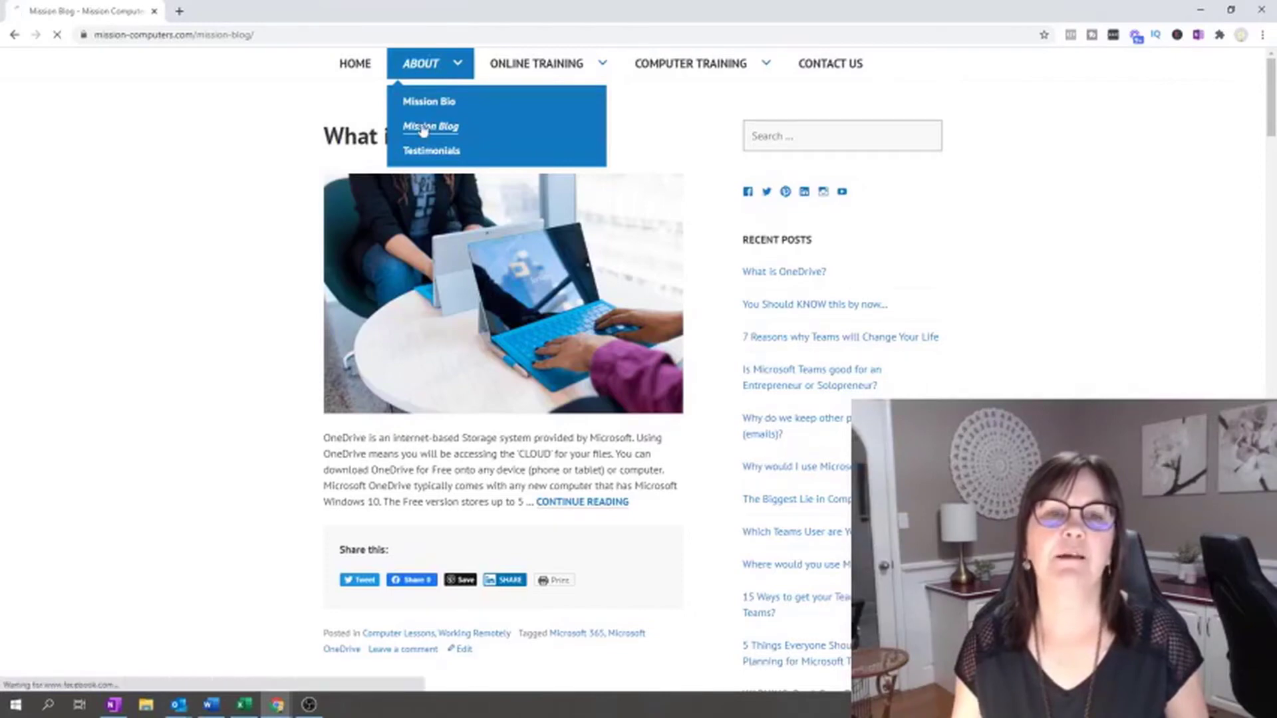
left_click(430, 126)
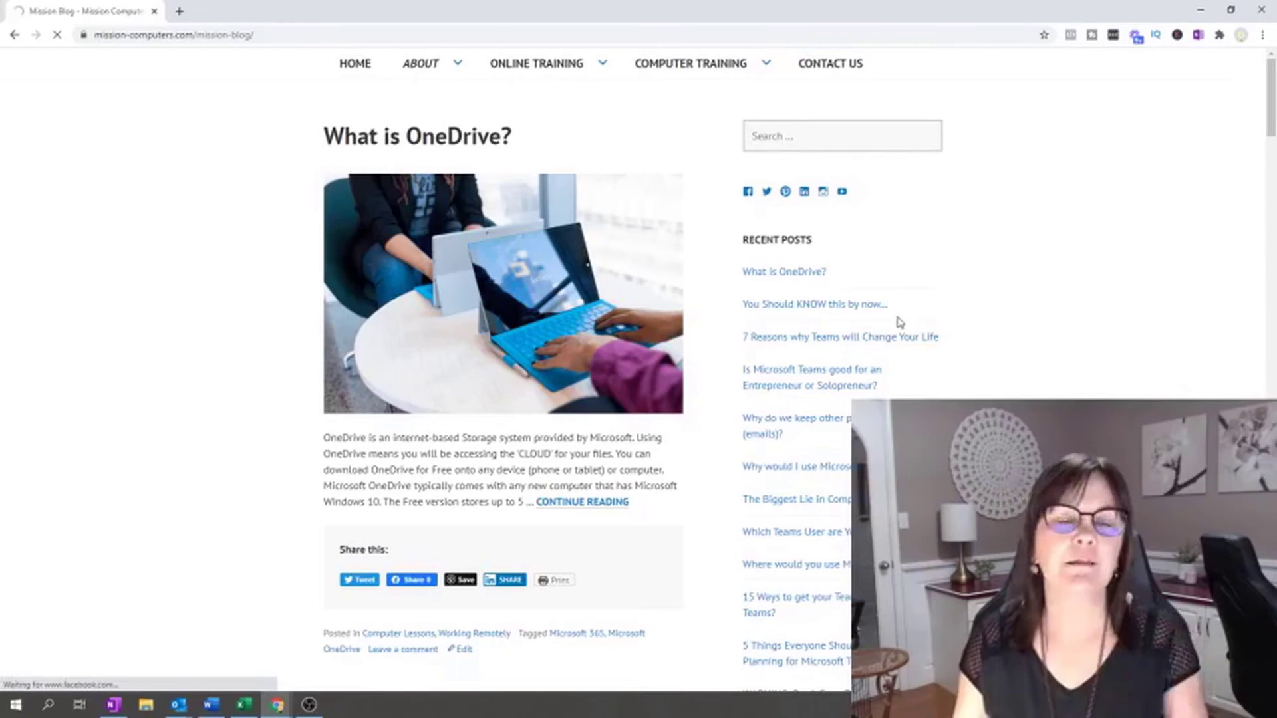
mouse_move(991, 375)
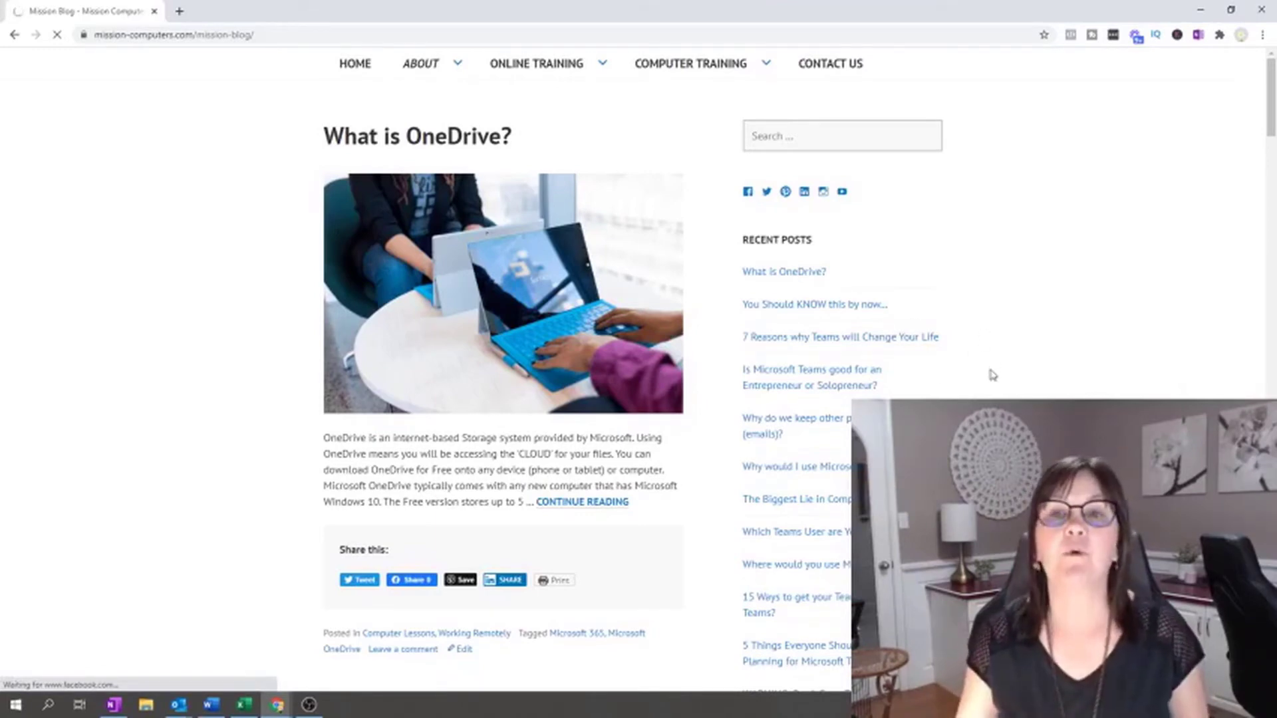
mouse_move(990, 387)
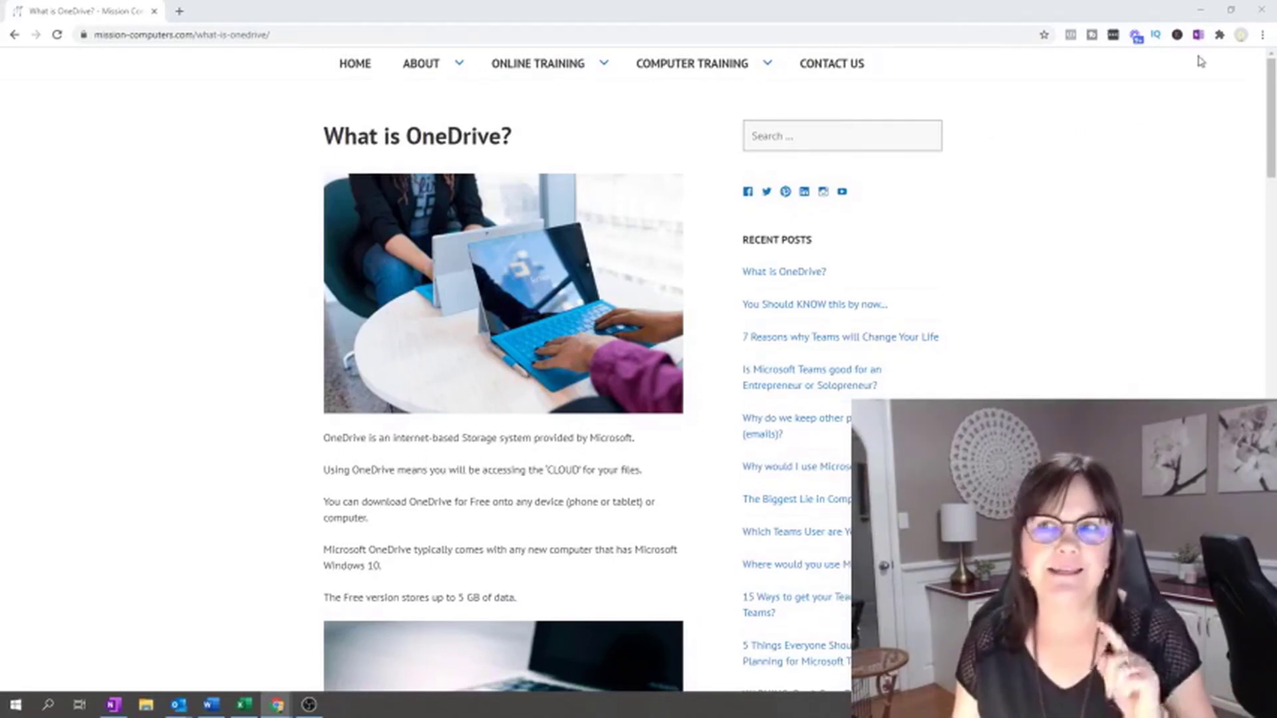
mouse_move(1197, 35)
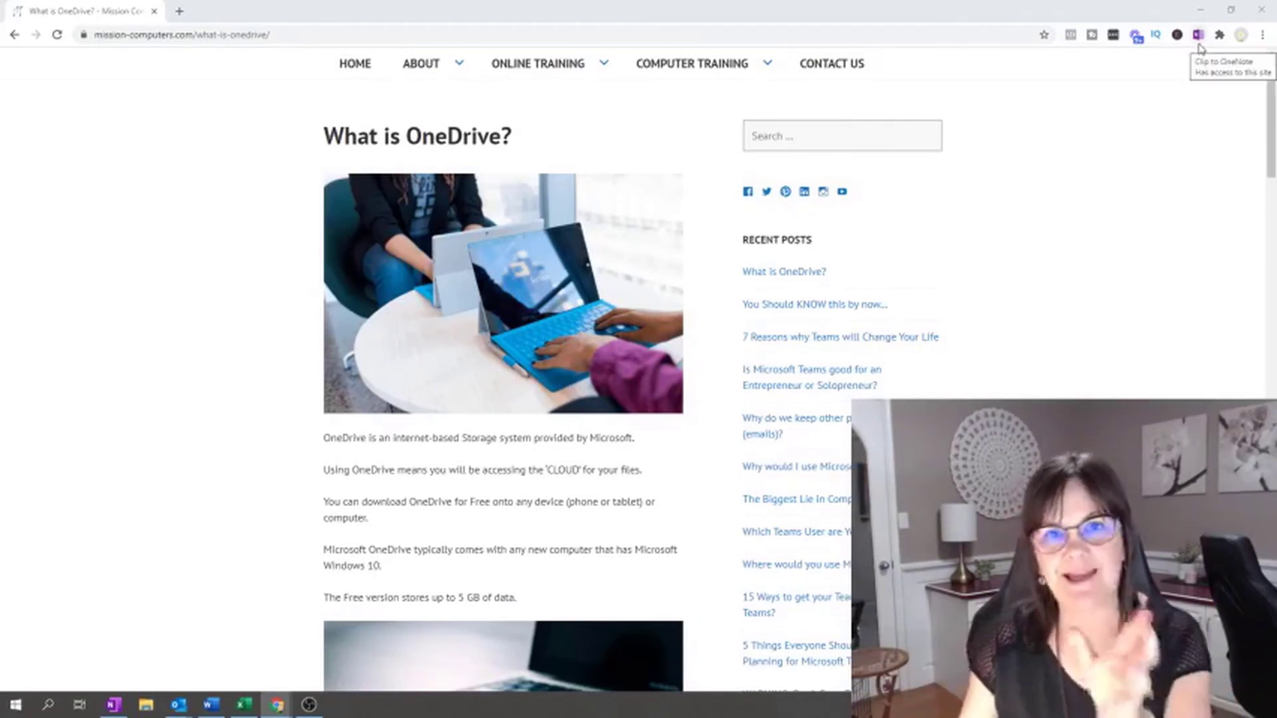
mouse_move(1187, 87)
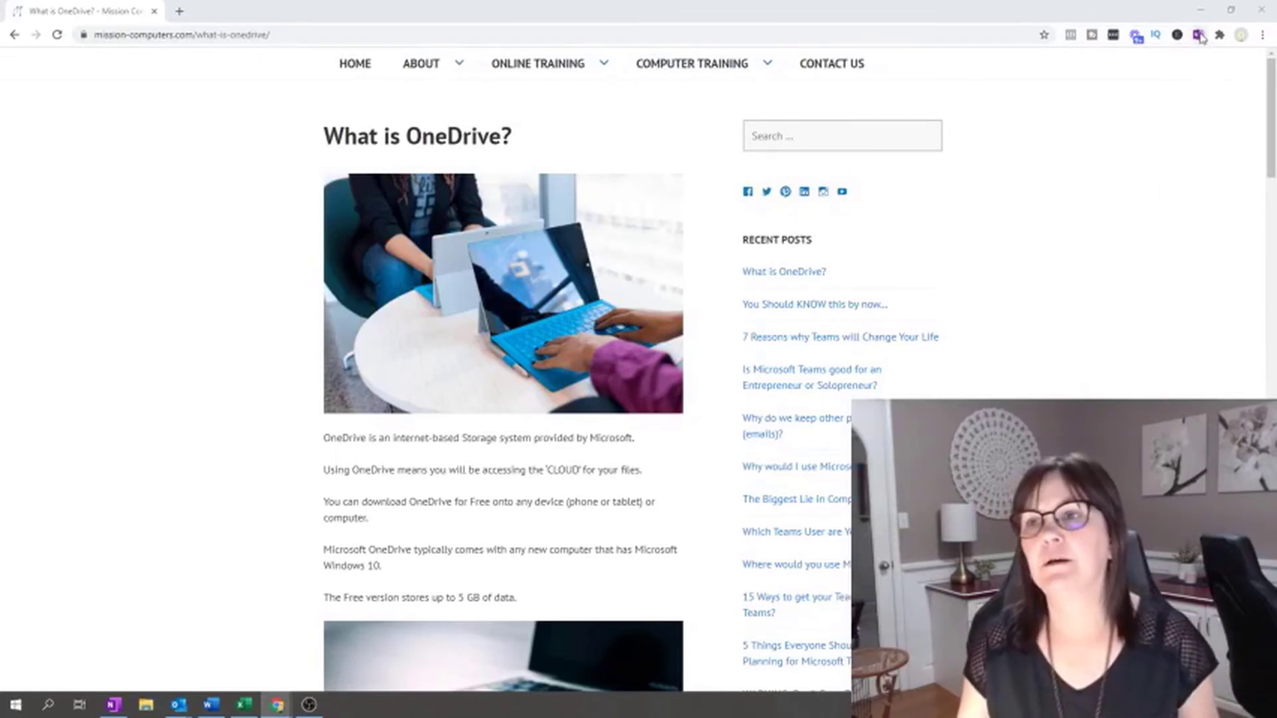
mouse_move(1198, 35)
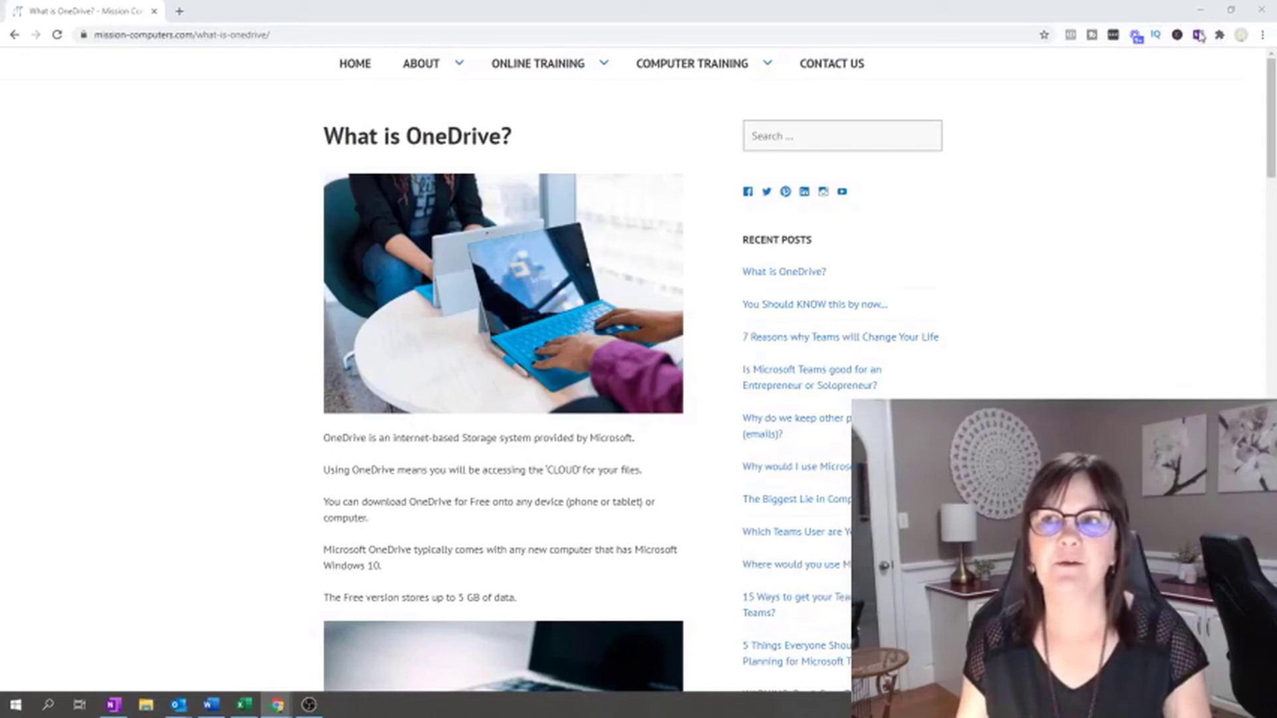
mouse_move(1199, 35)
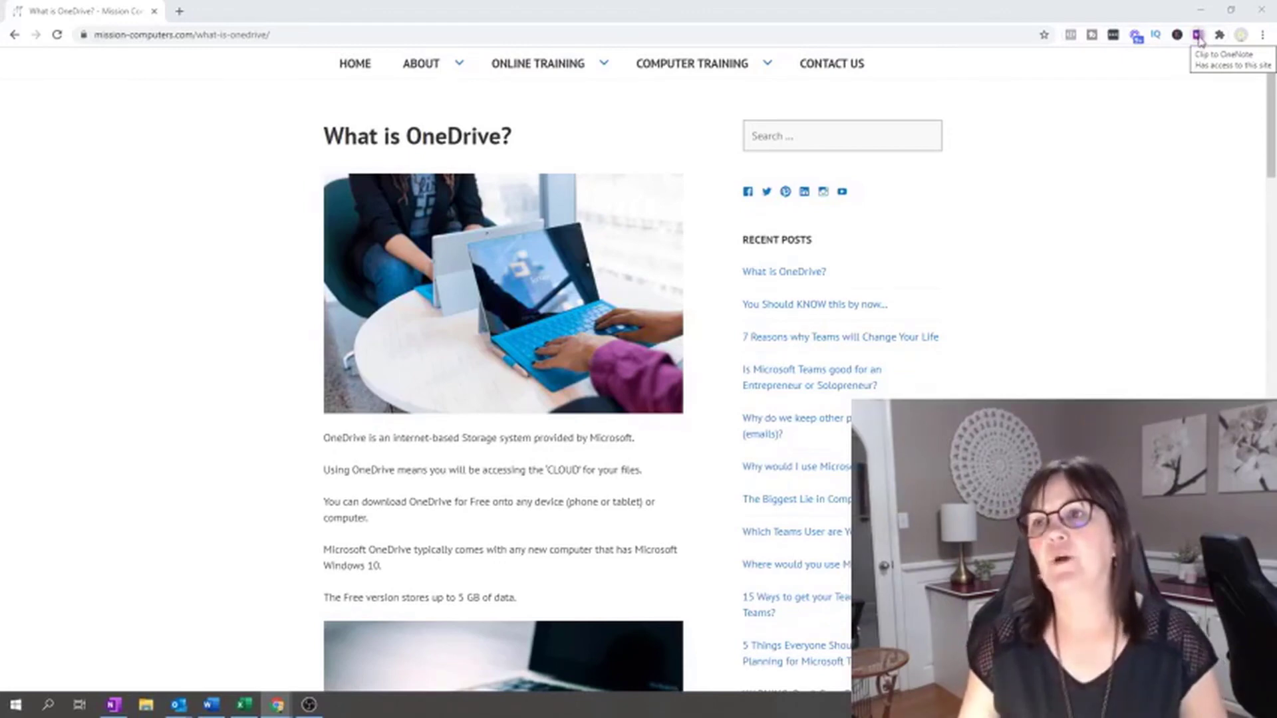
Launch the Web Clipper, preview Region and Article modes, then choose Bookmark.
left_click(1198, 35)
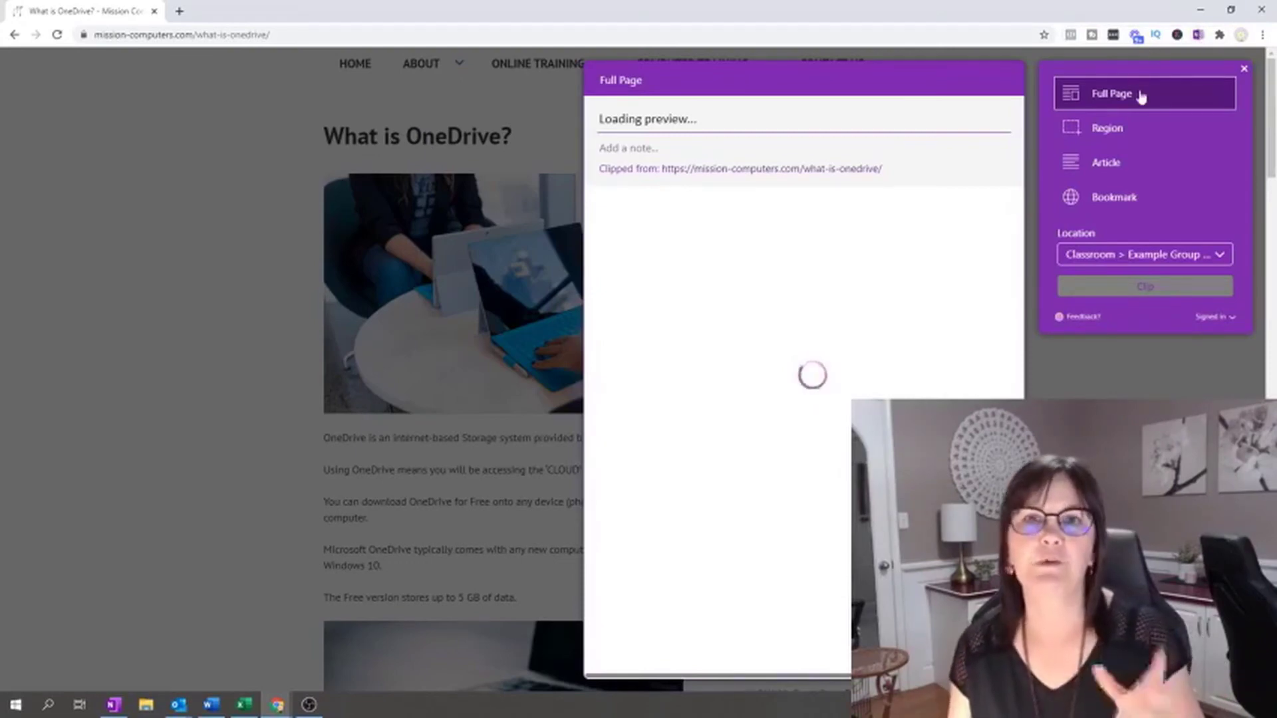
mouse_move(871, 208)
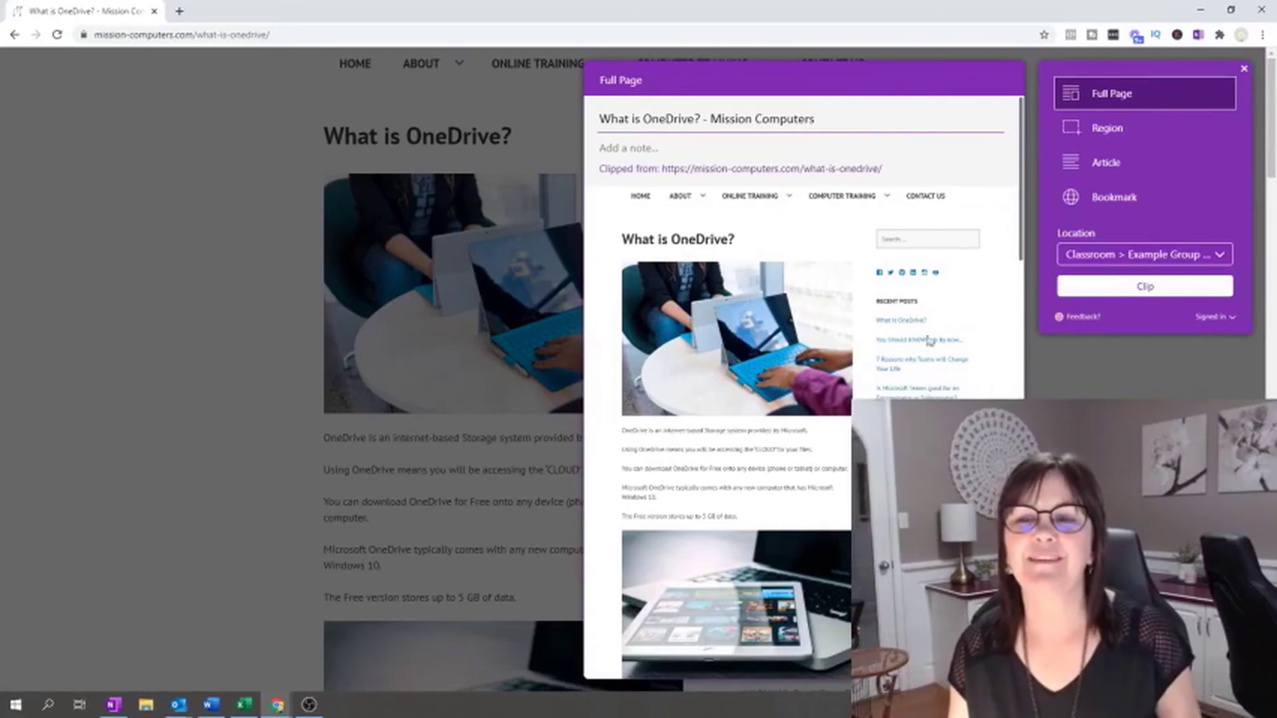
mouse_move(955, 202)
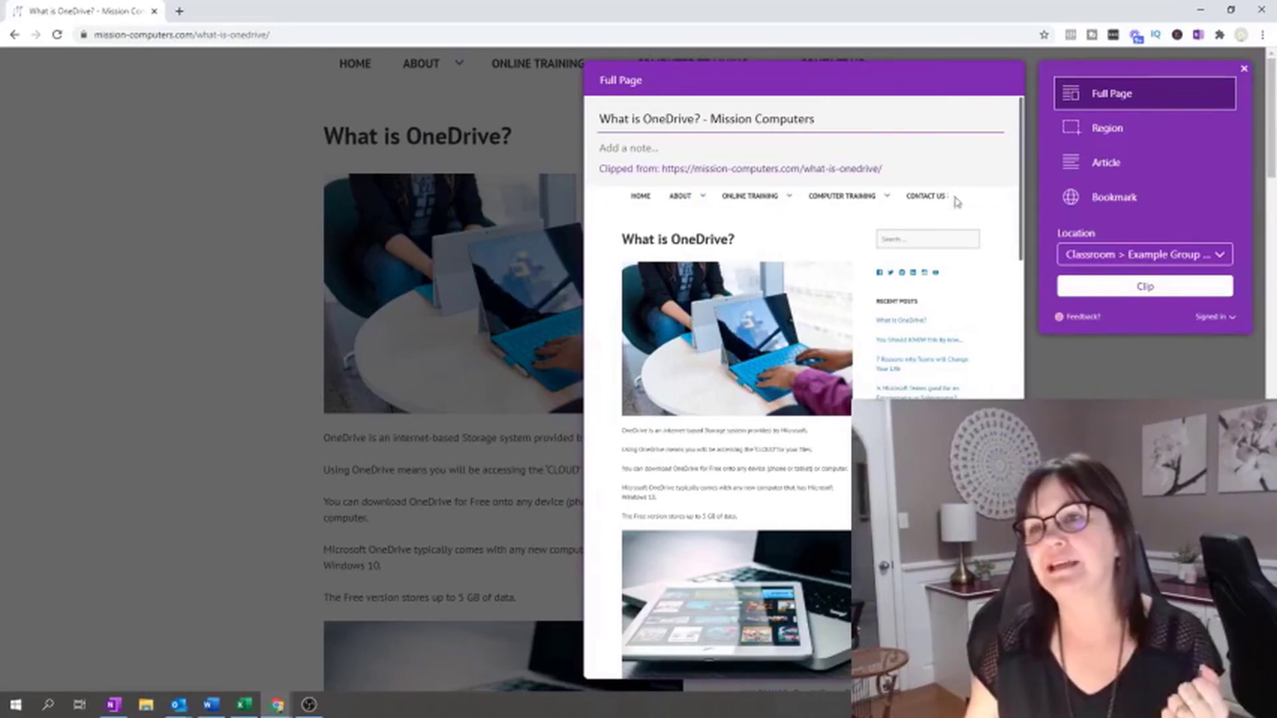
left_click(1105, 128)
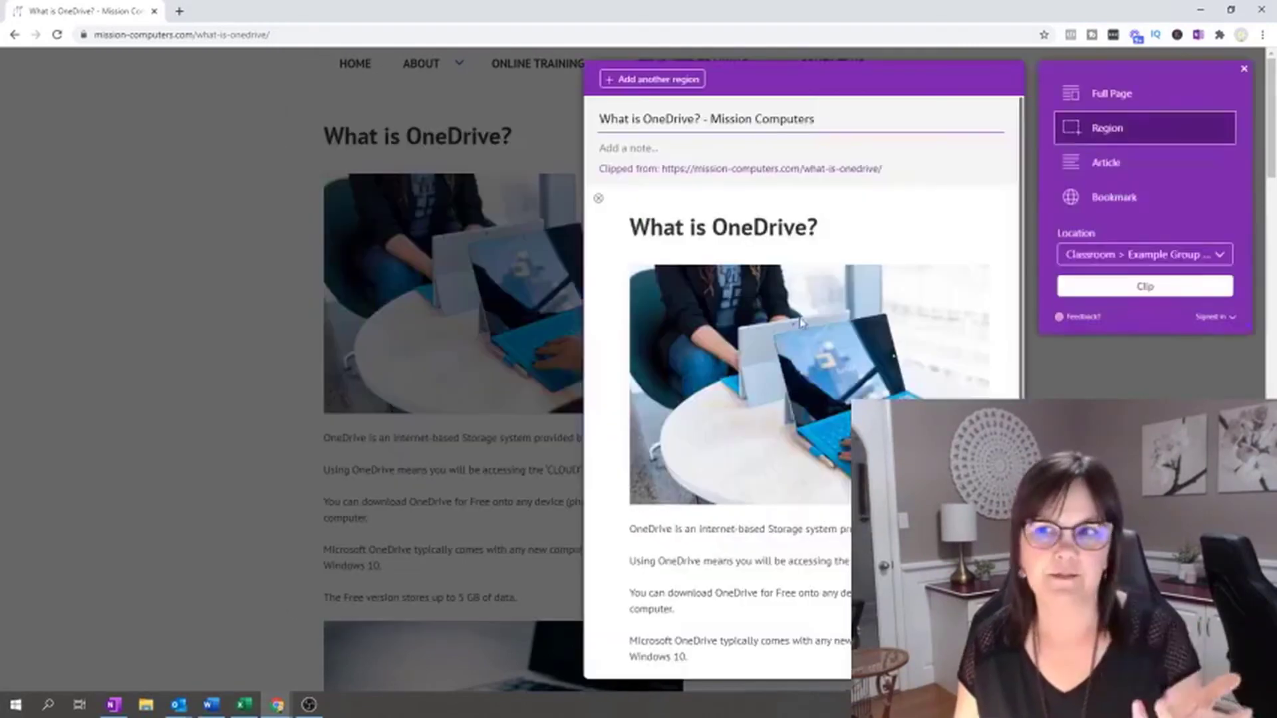
mouse_move(1106, 162)
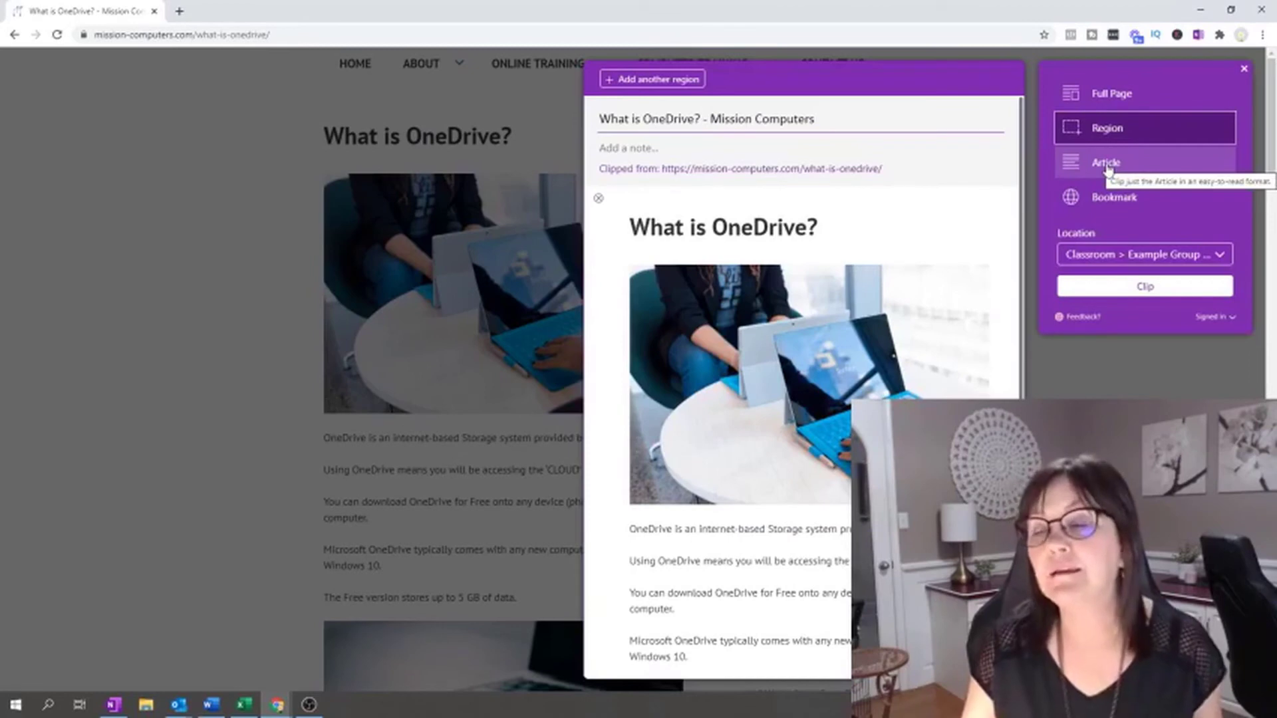
left_click(1106, 161)
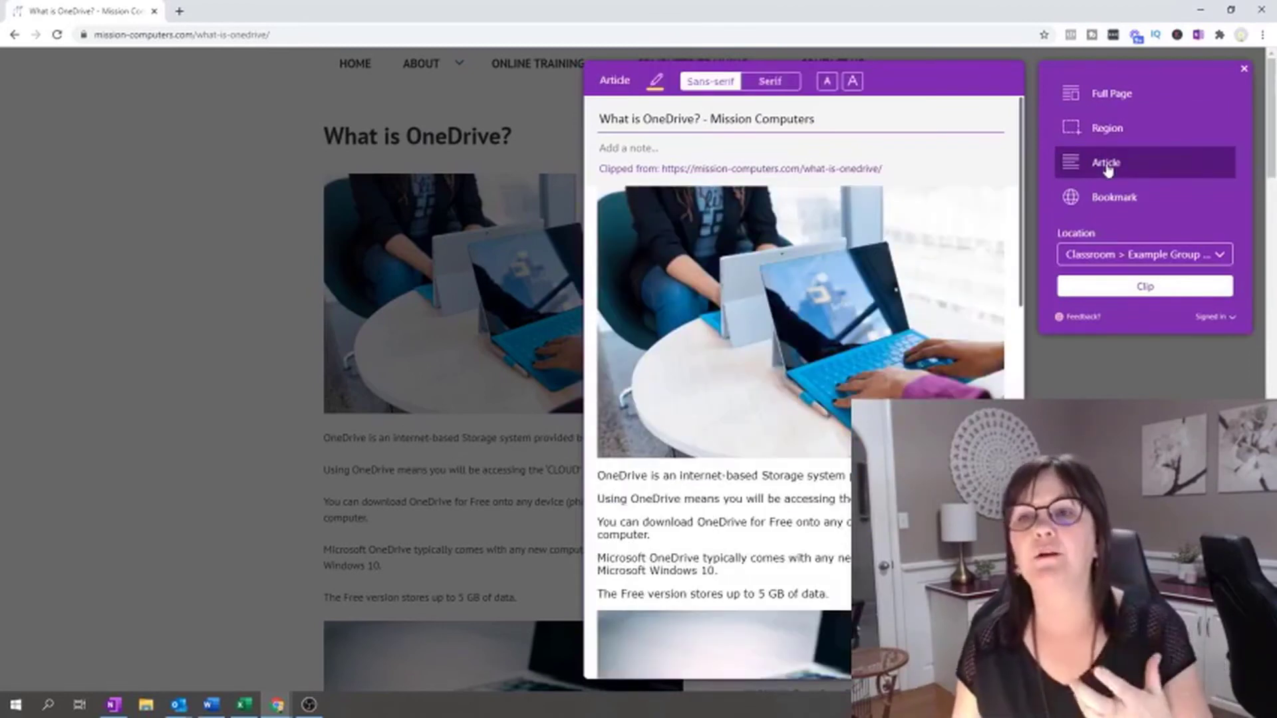
scroll("down", 3)
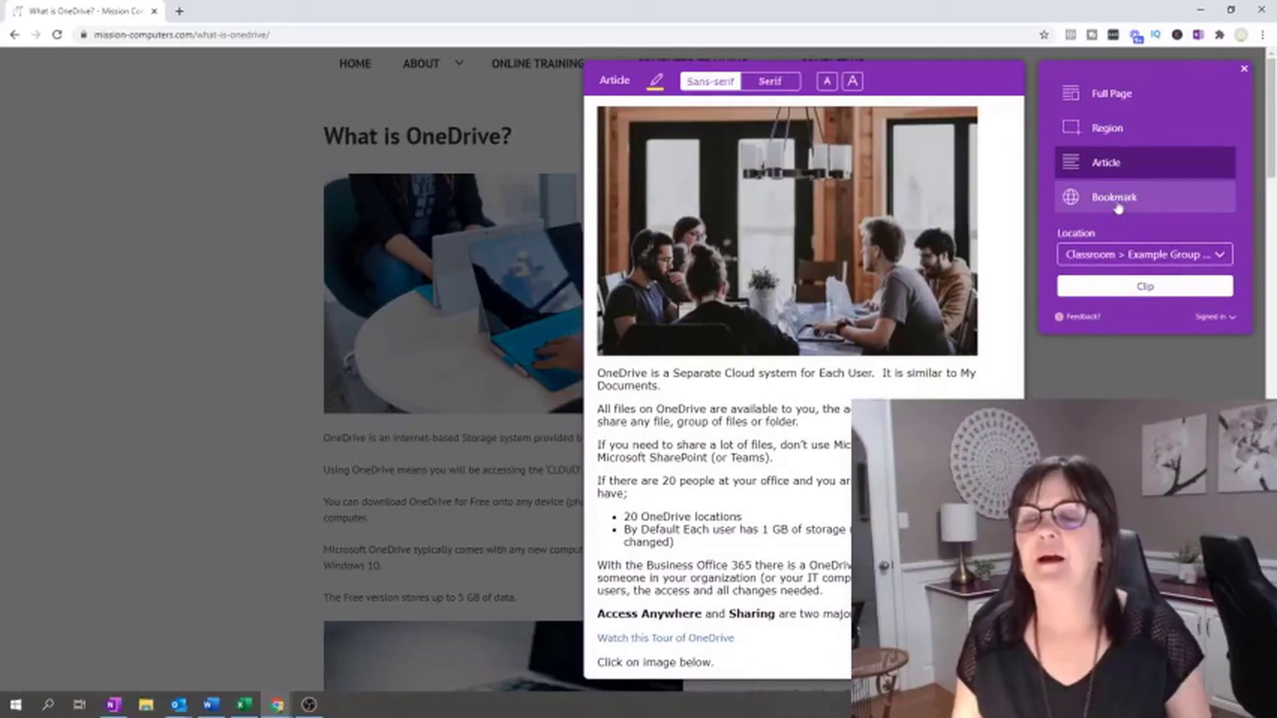
mouse_move(1113, 197)
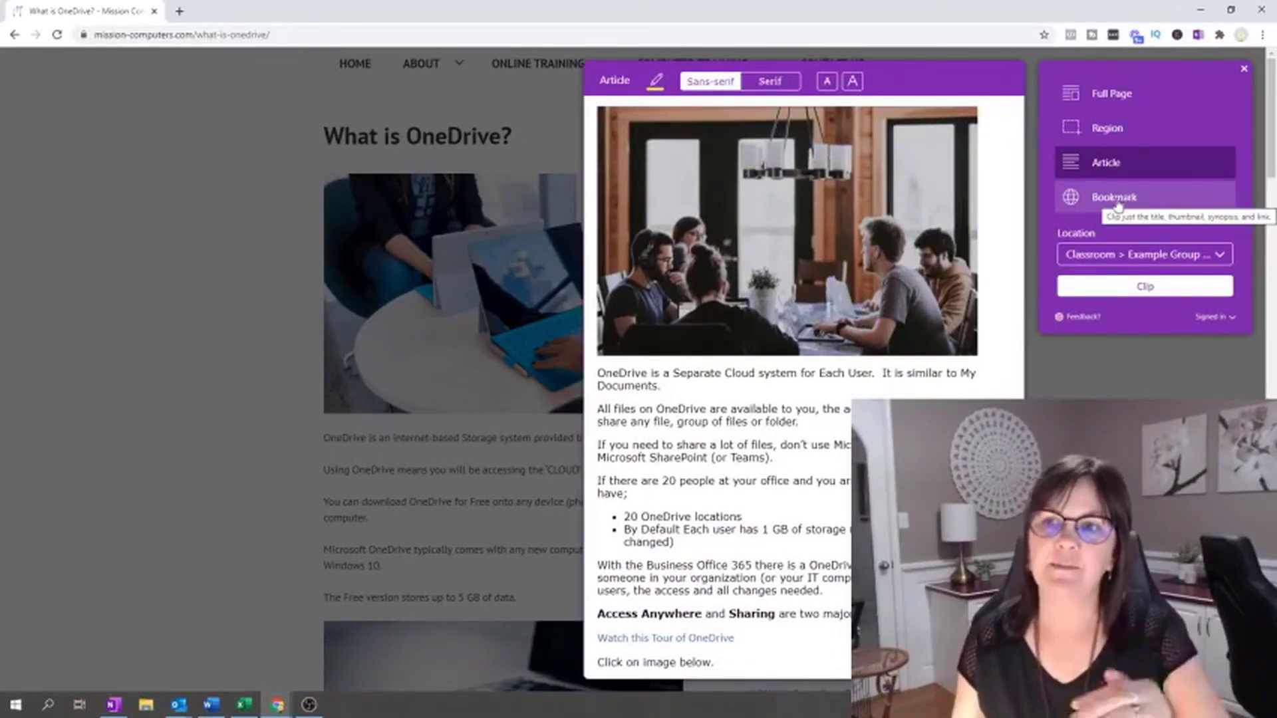
scroll("down", 3)
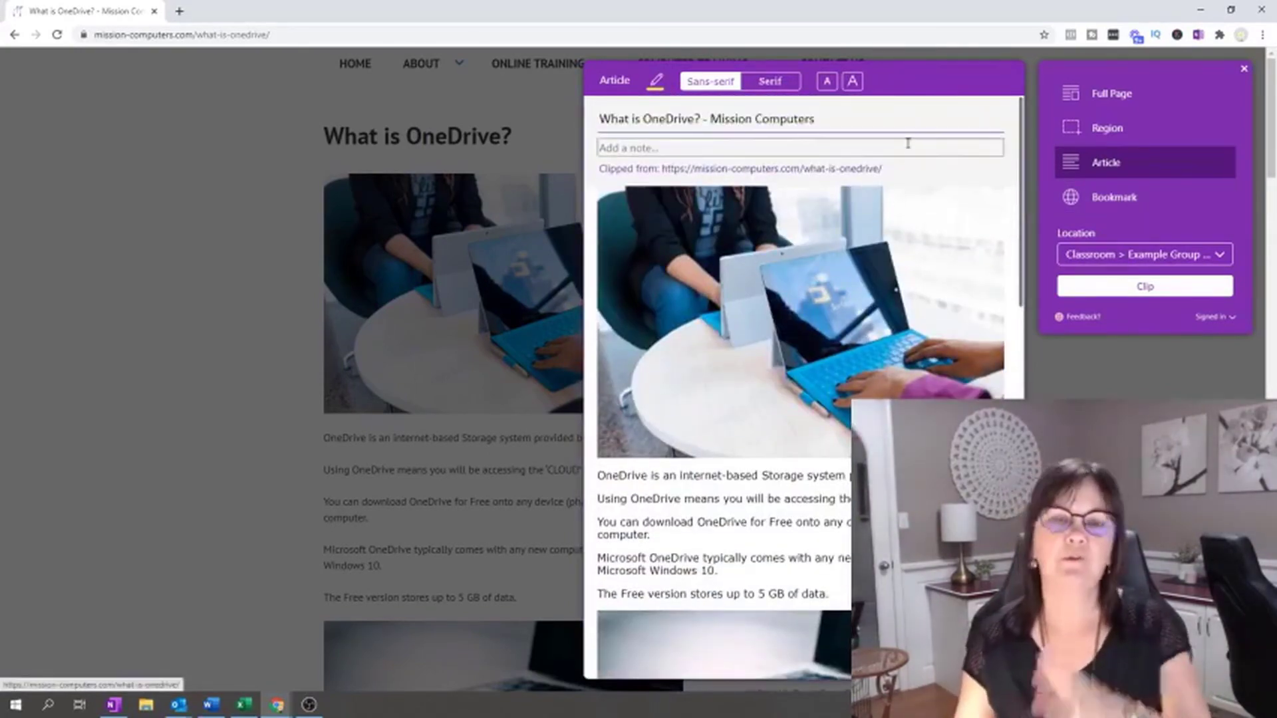
left_click(1113, 196)
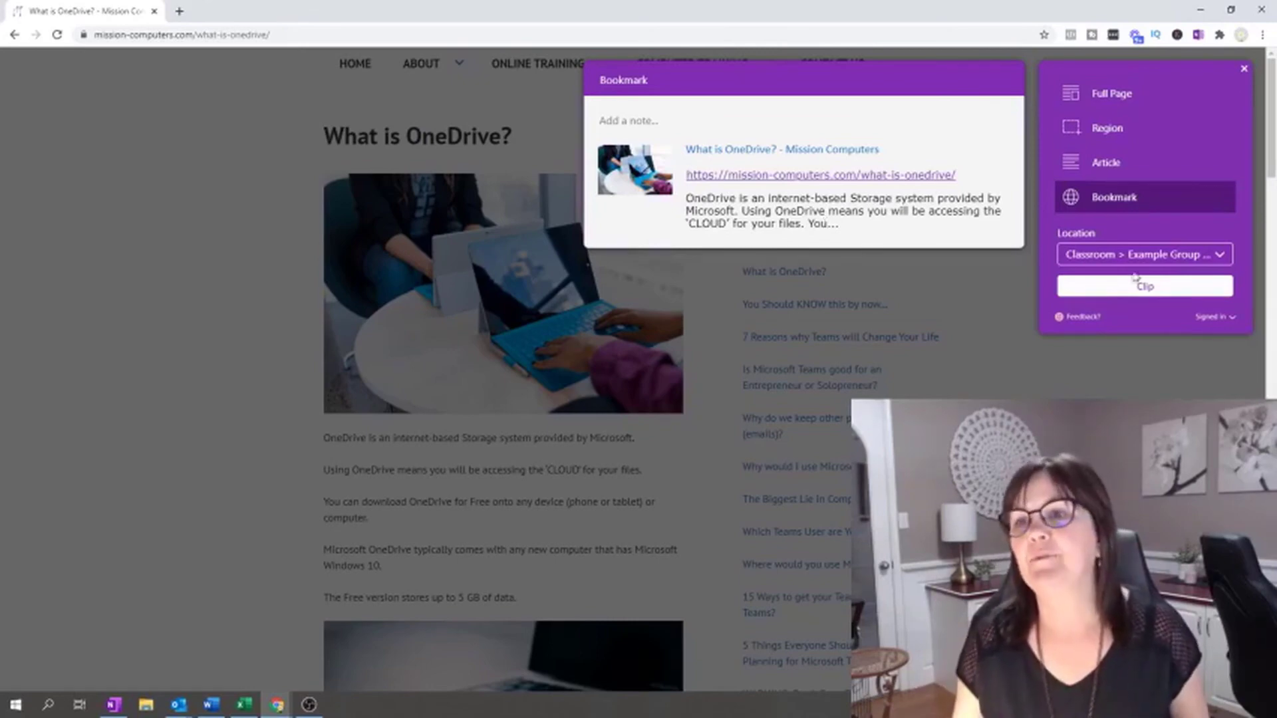
mouse_move(1143, 286)
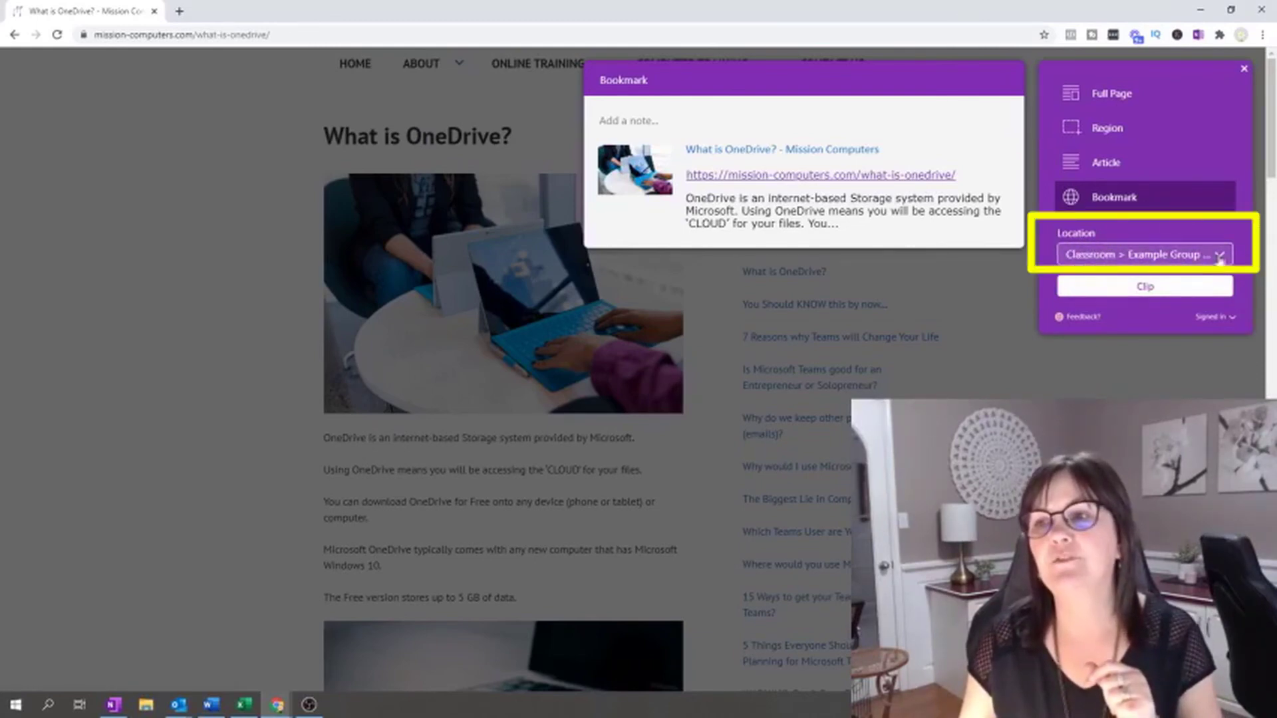
left_click(1219, 254)
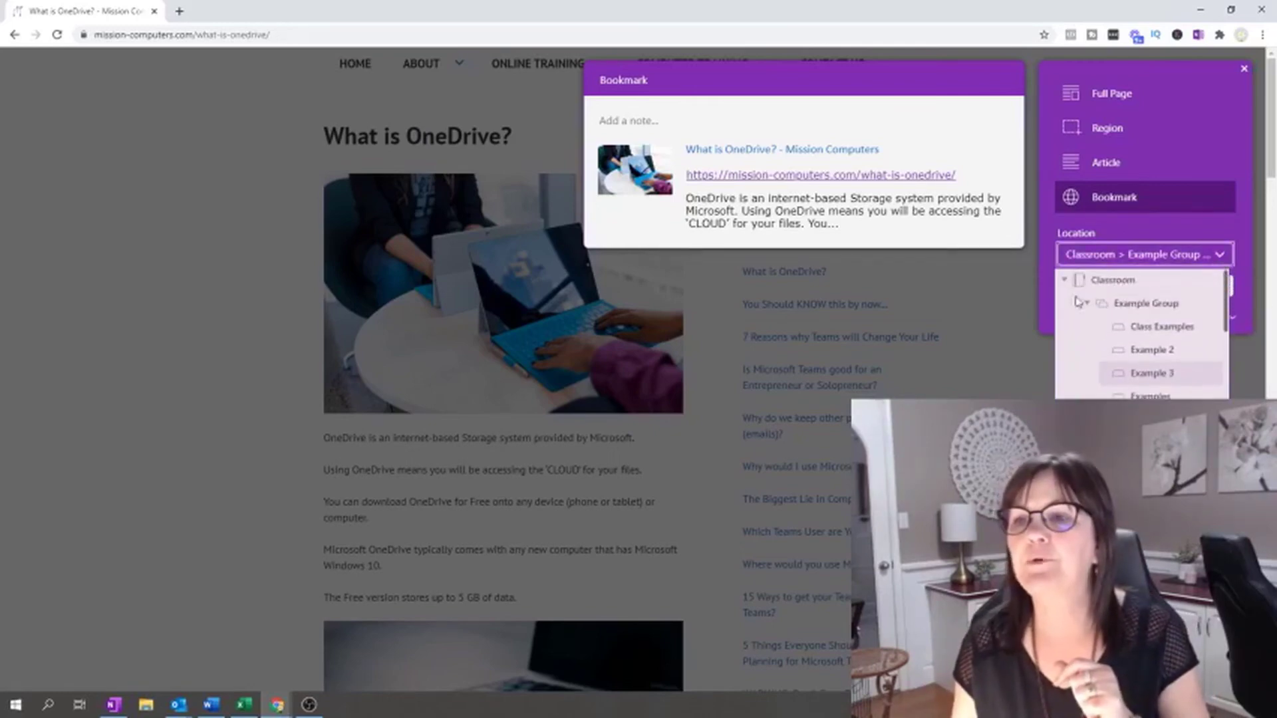
left_click(1064, 279)
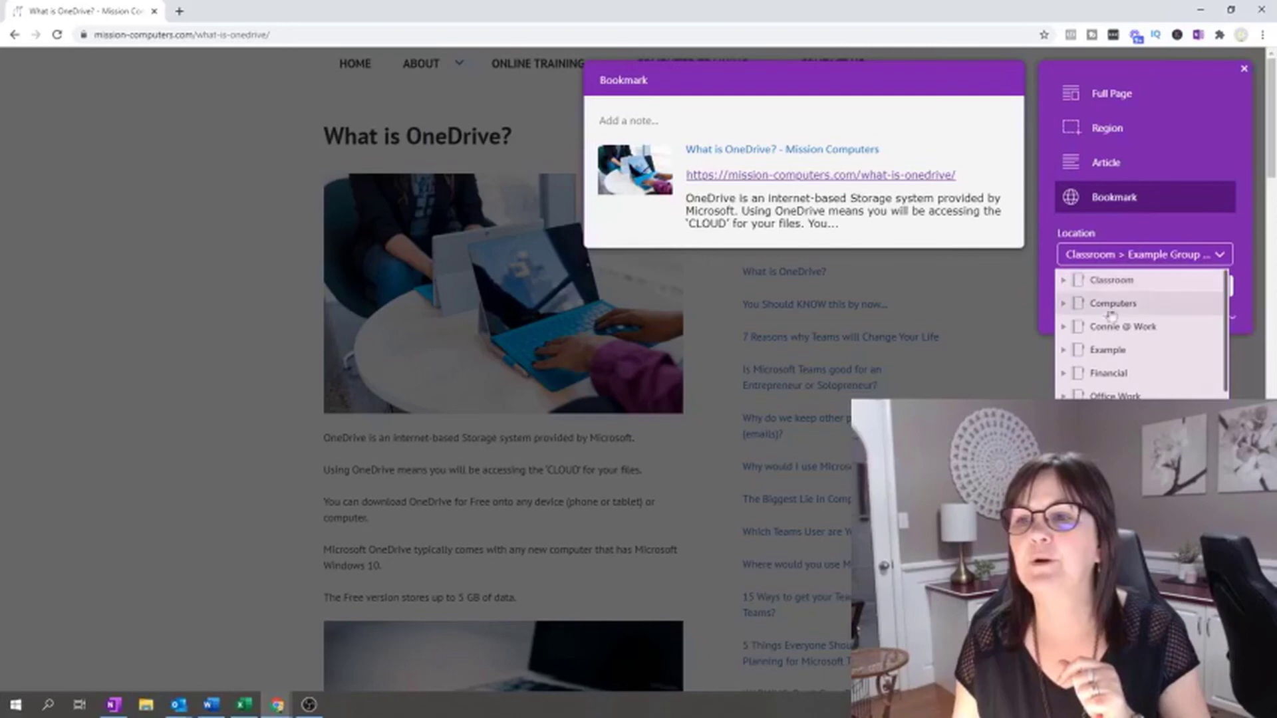
mouse_move(1114, 350)
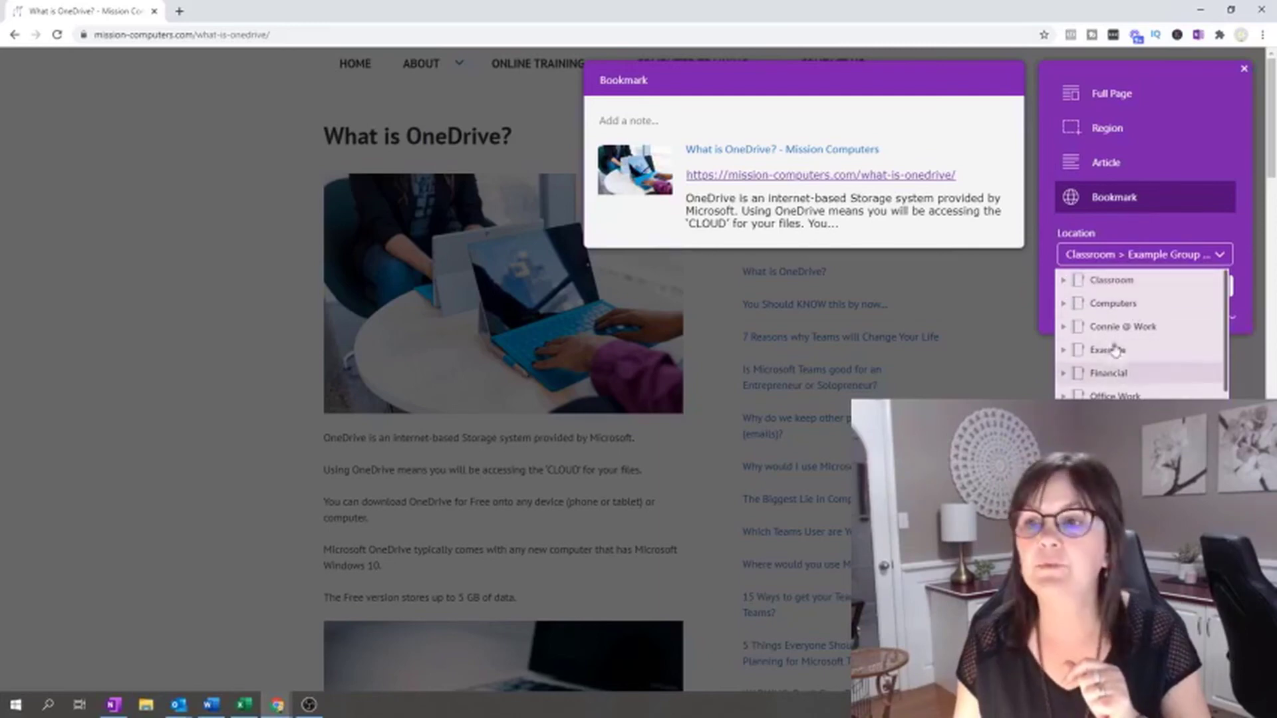
left_click(1063, 280)
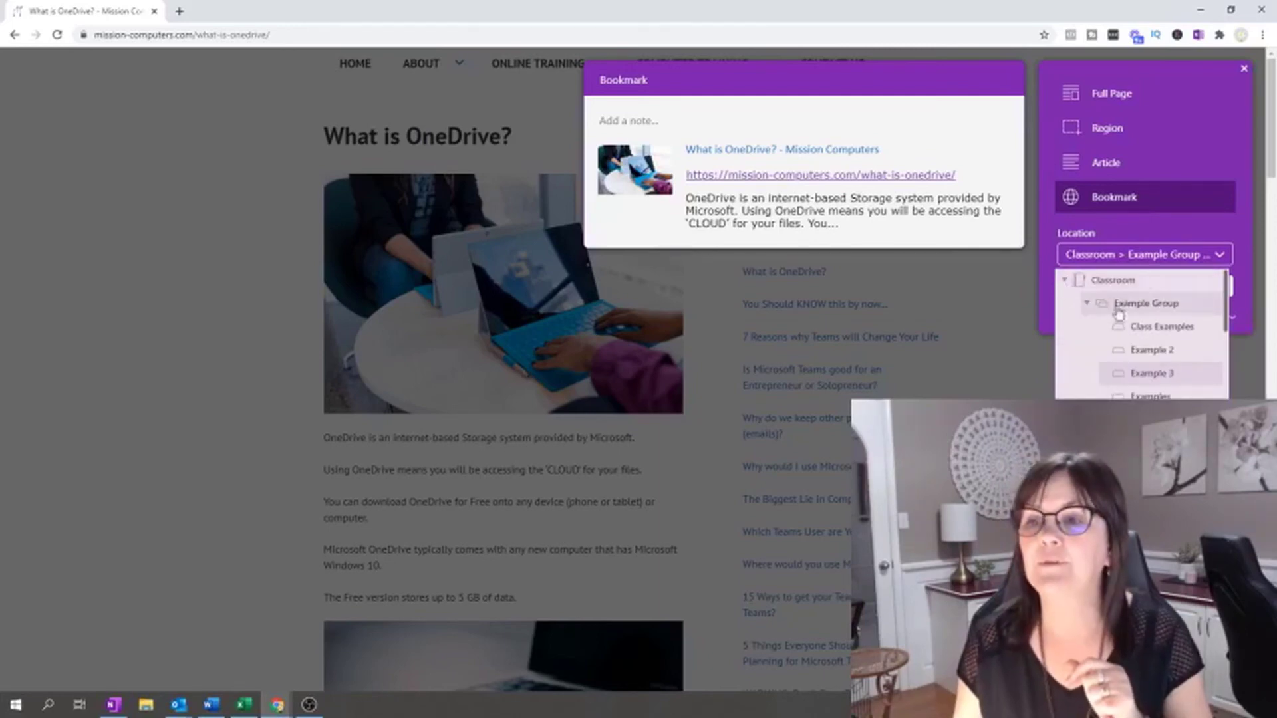
mouse_move(1148, 366)
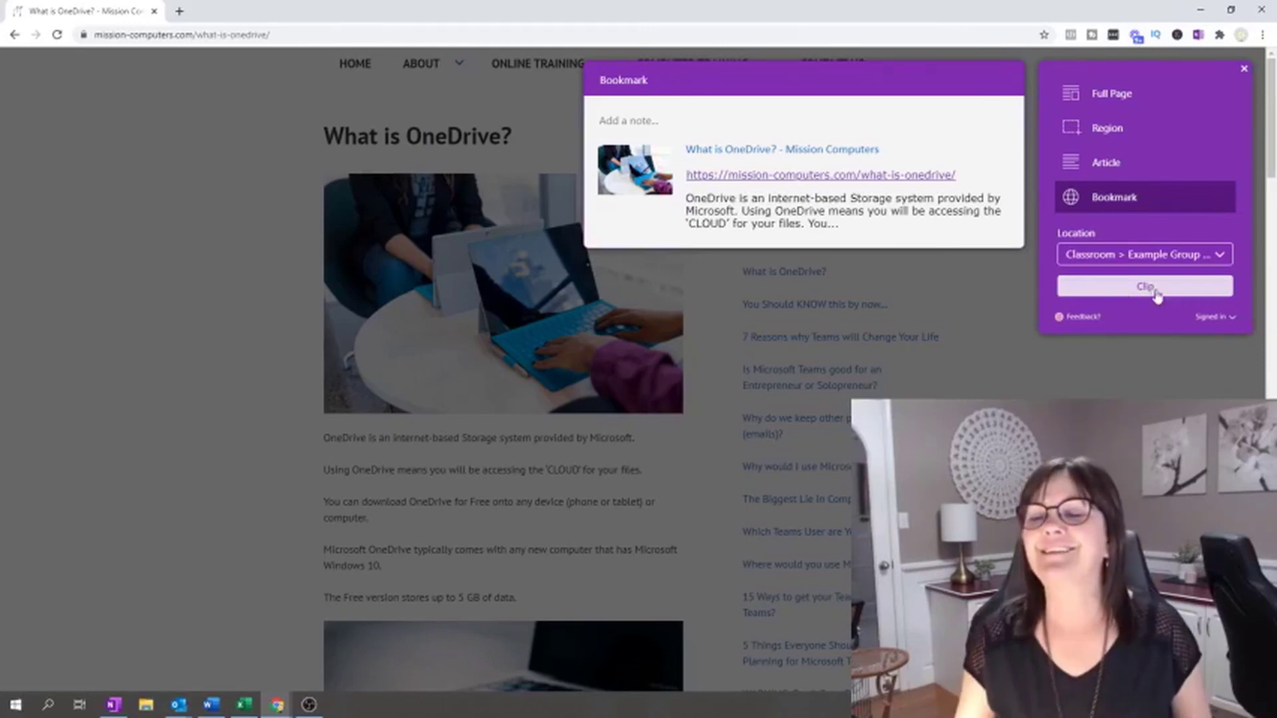
Clip the What is OneDrive? bookmark and view it in OneNote.
left_click(1143, 285)
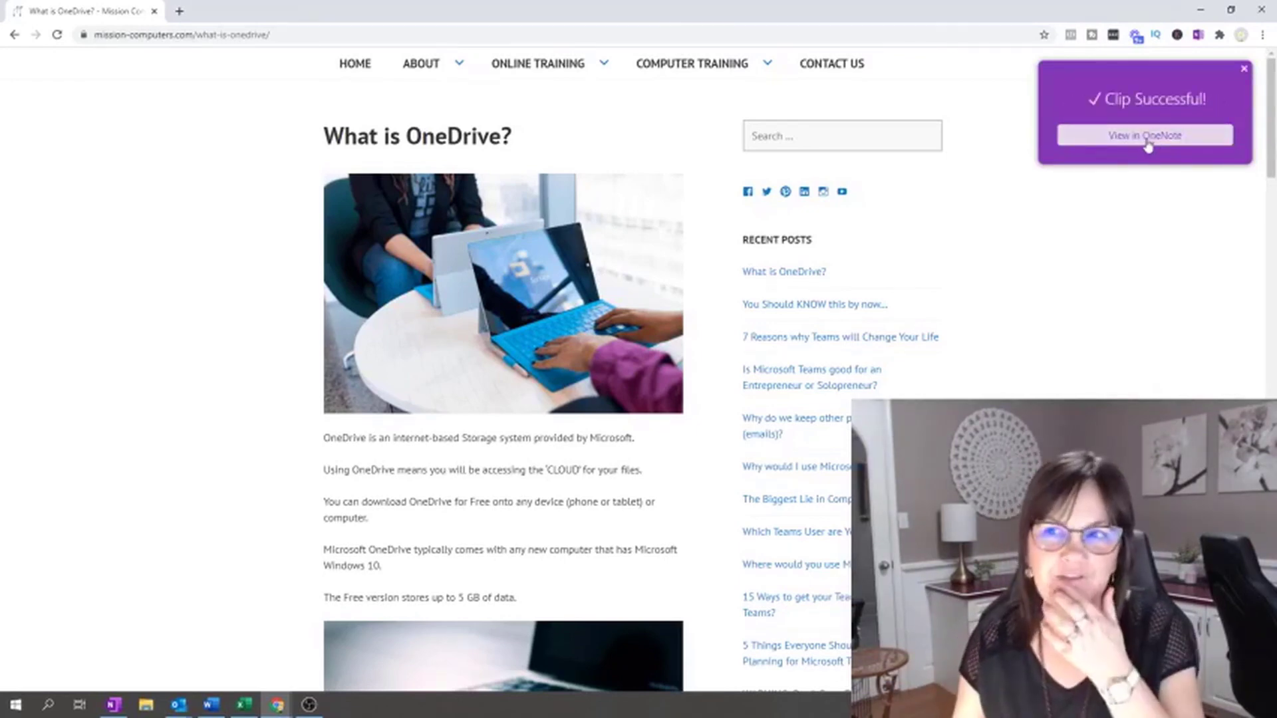
left_click(1143, 135)
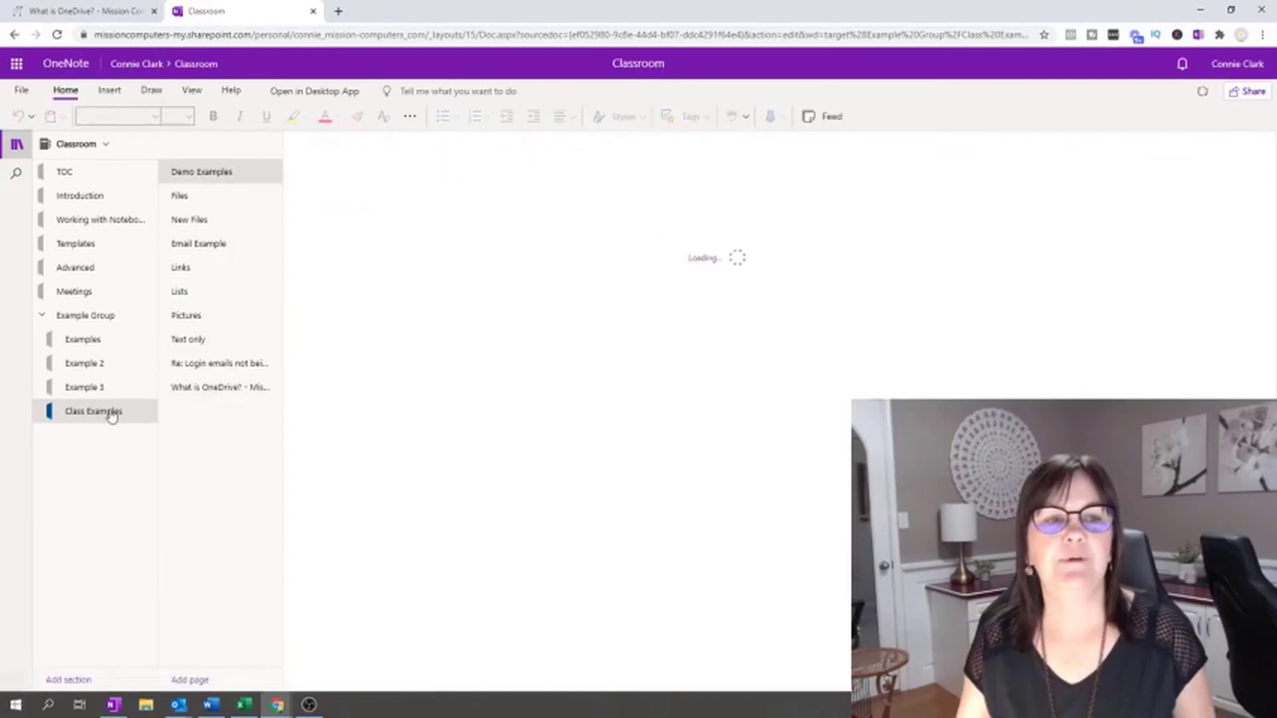
Open 'What is OneDrive? - Mission Computers' from the Class Examples page list.
left_click(201, 171)
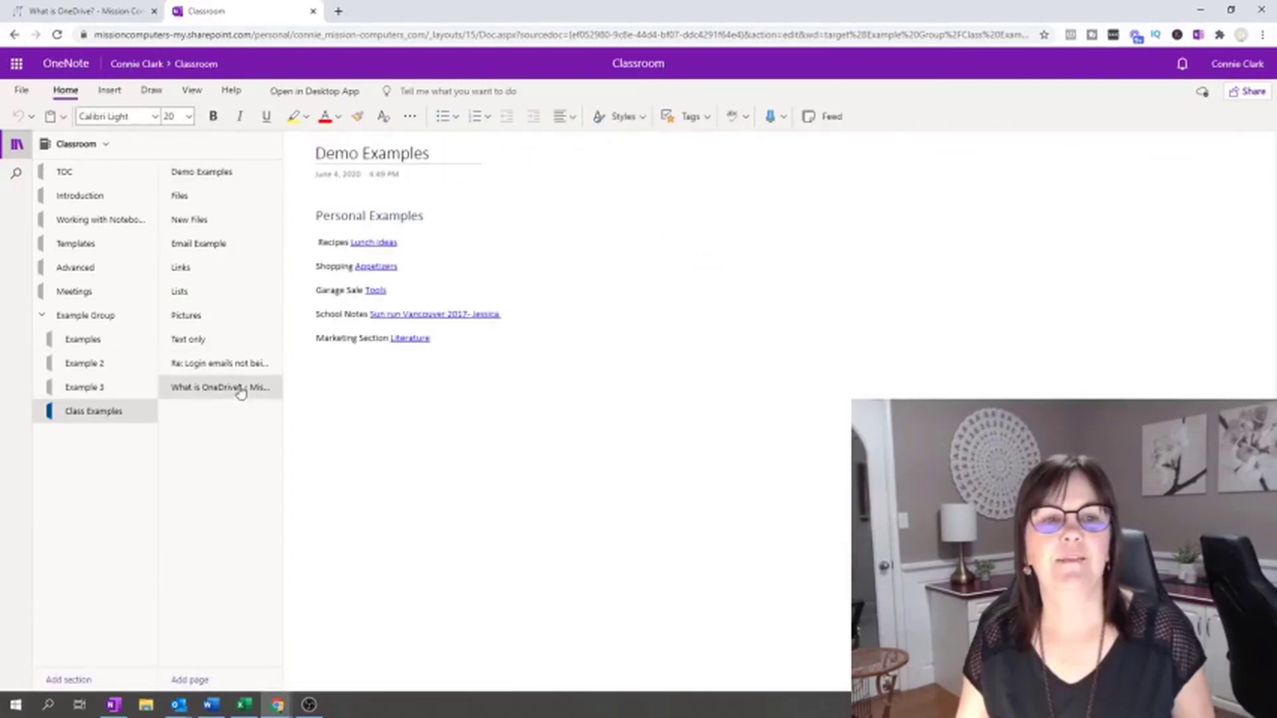
left_click(221, 387)
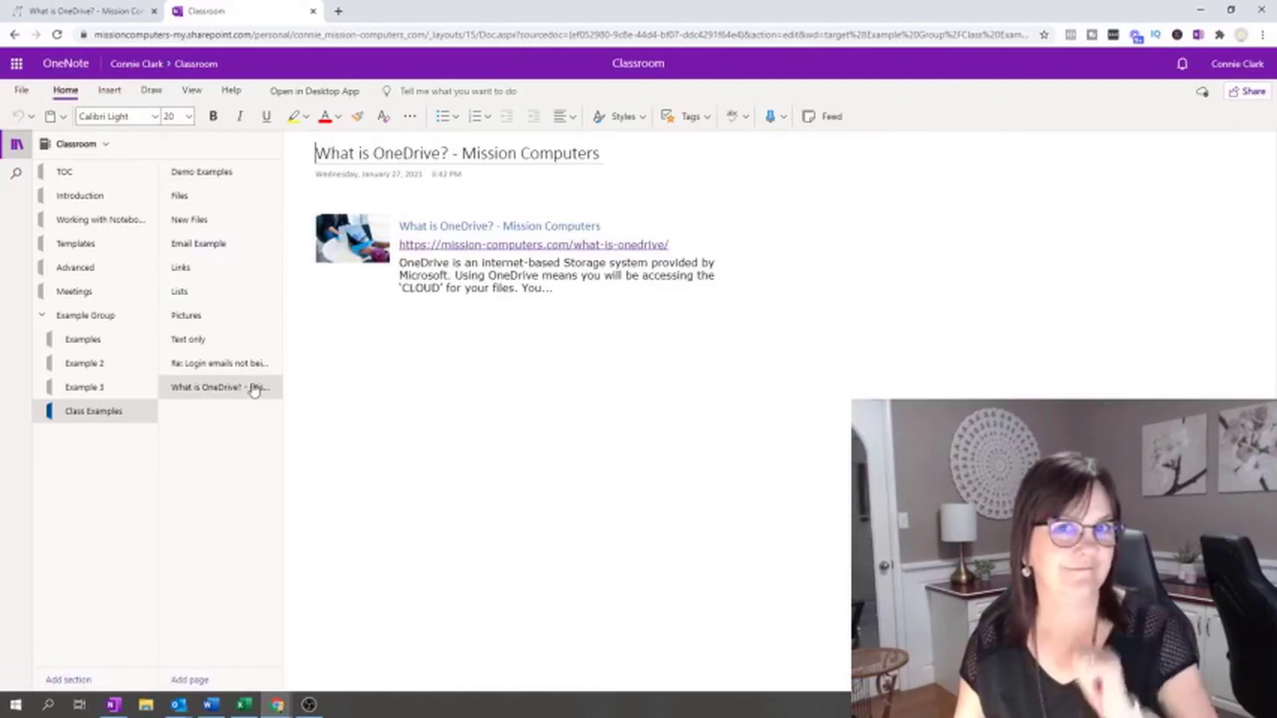
mouse_move(272, 75)
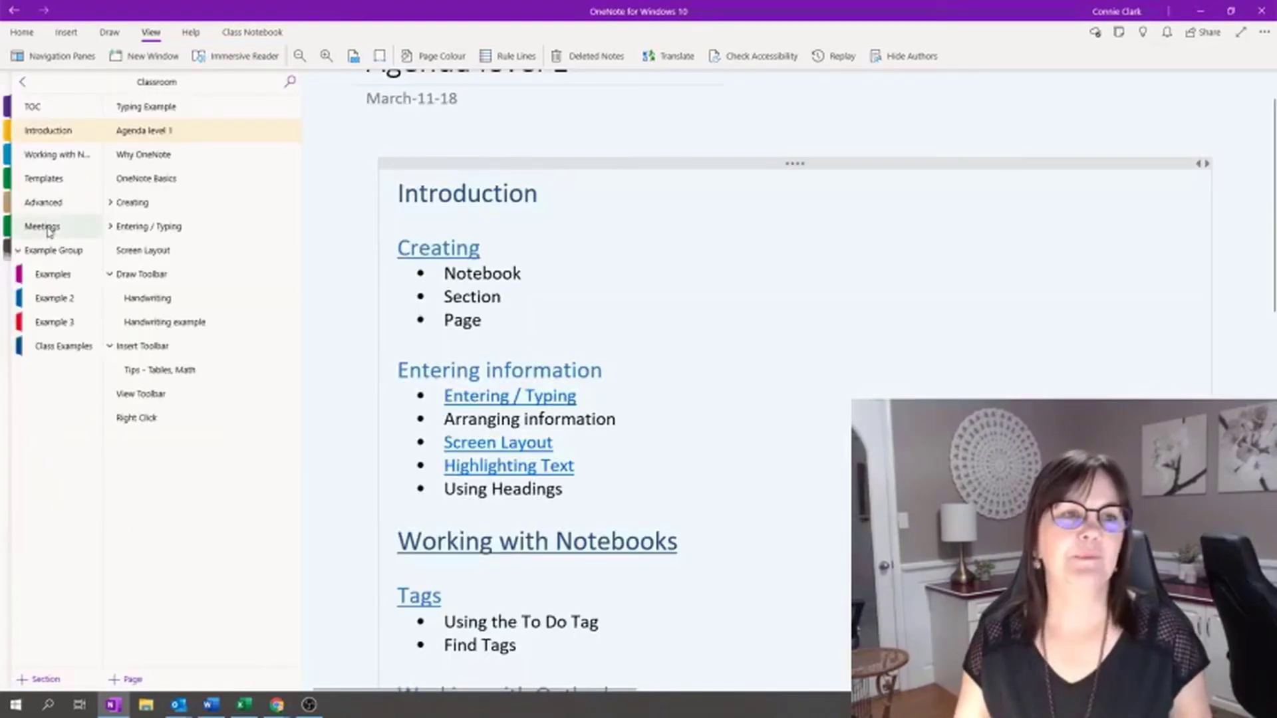
mouse_move(76, 359)
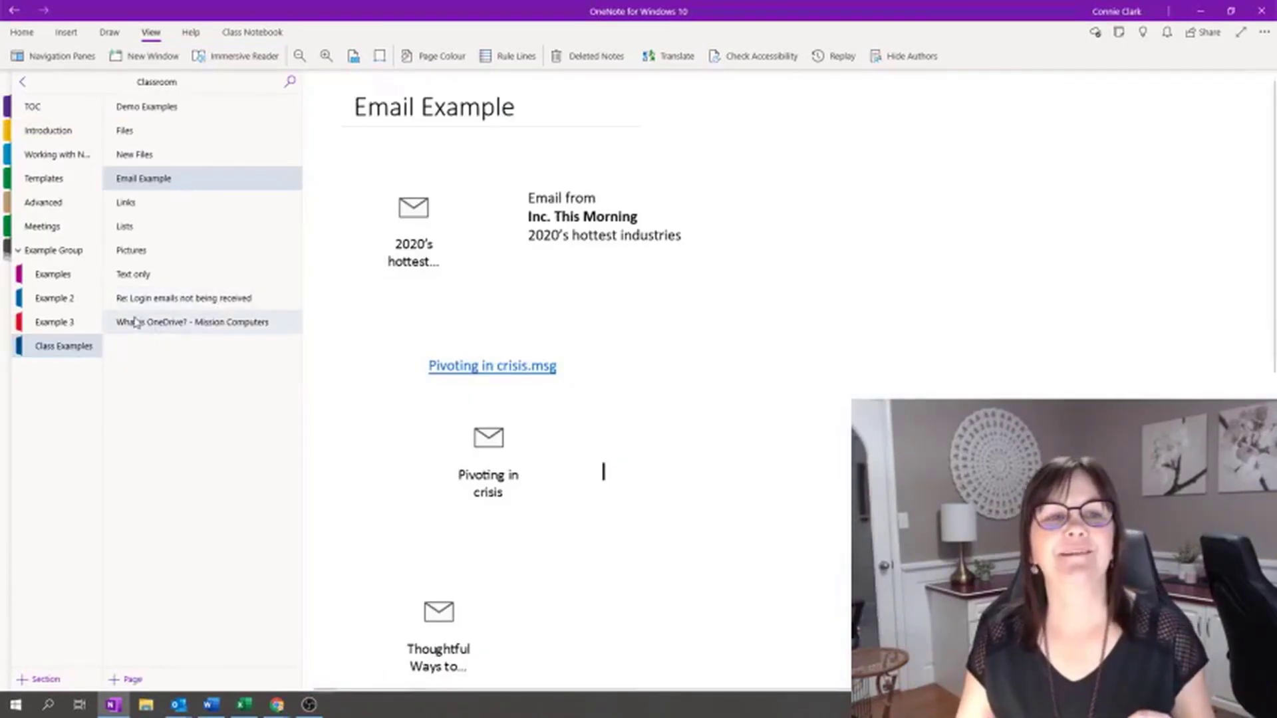
Open the 'What is OneDrive? - Mission Computers' page in the desktop app.
left_click(195, 321)
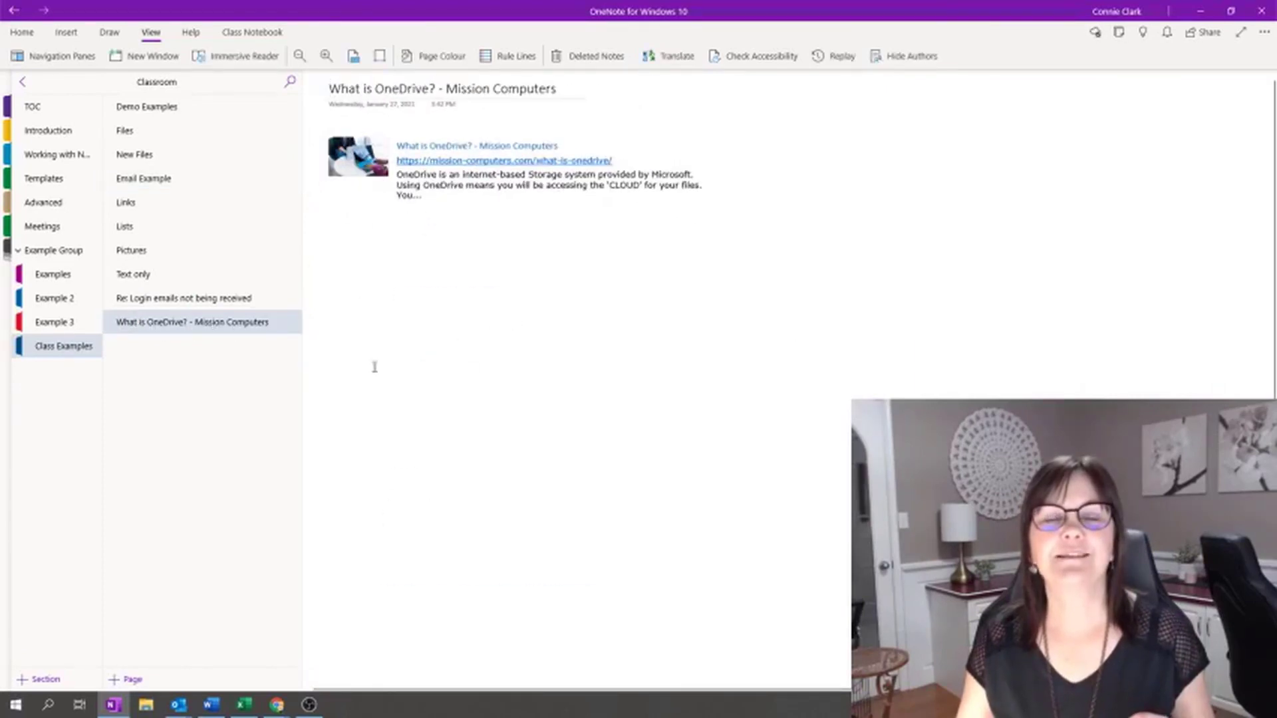
mouse_move(464, 298)
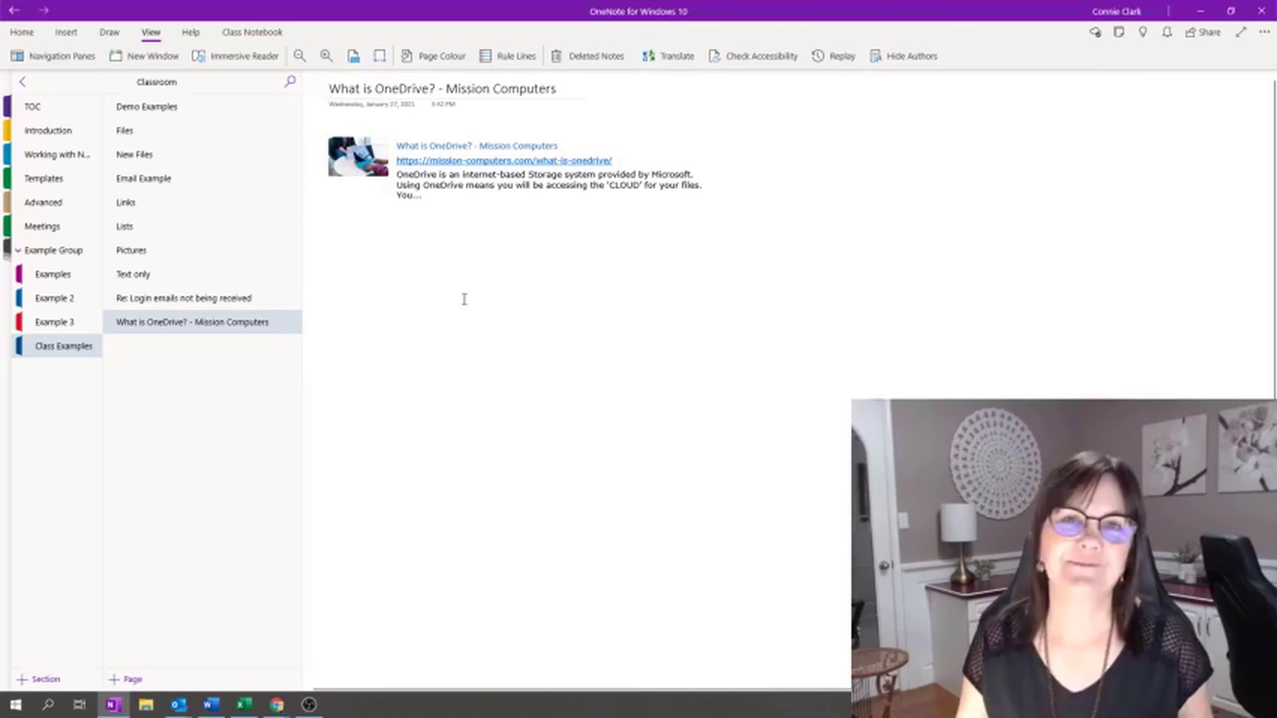